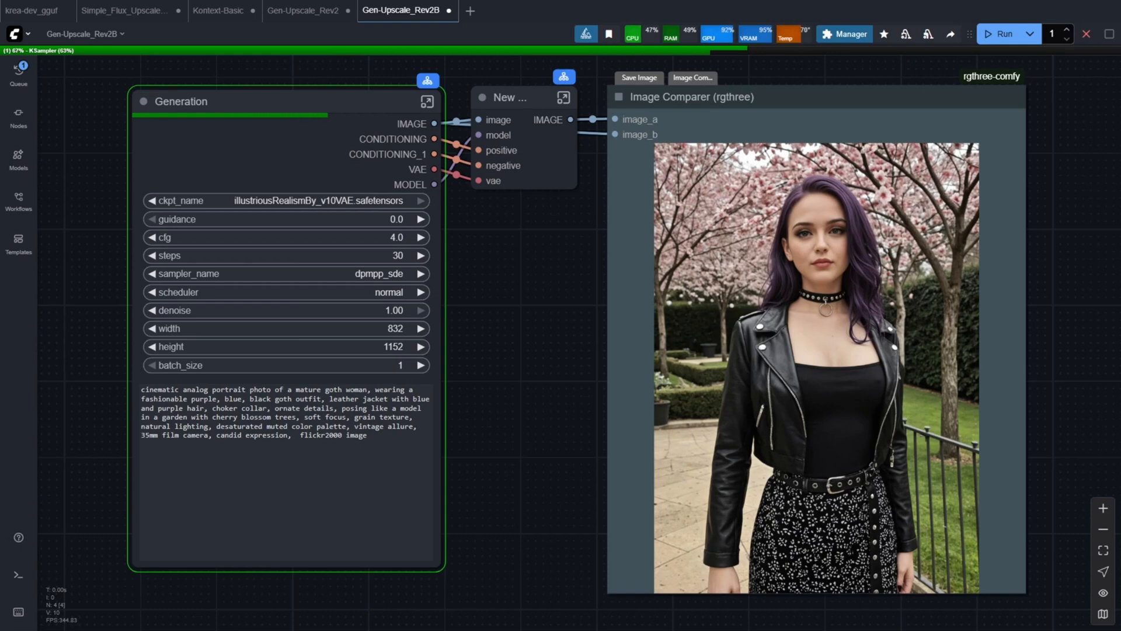
Inspect the upscale subgraph and slide the image comparison divider across the portrait
{"action": "left_click", "coordinate": [220, 11]}
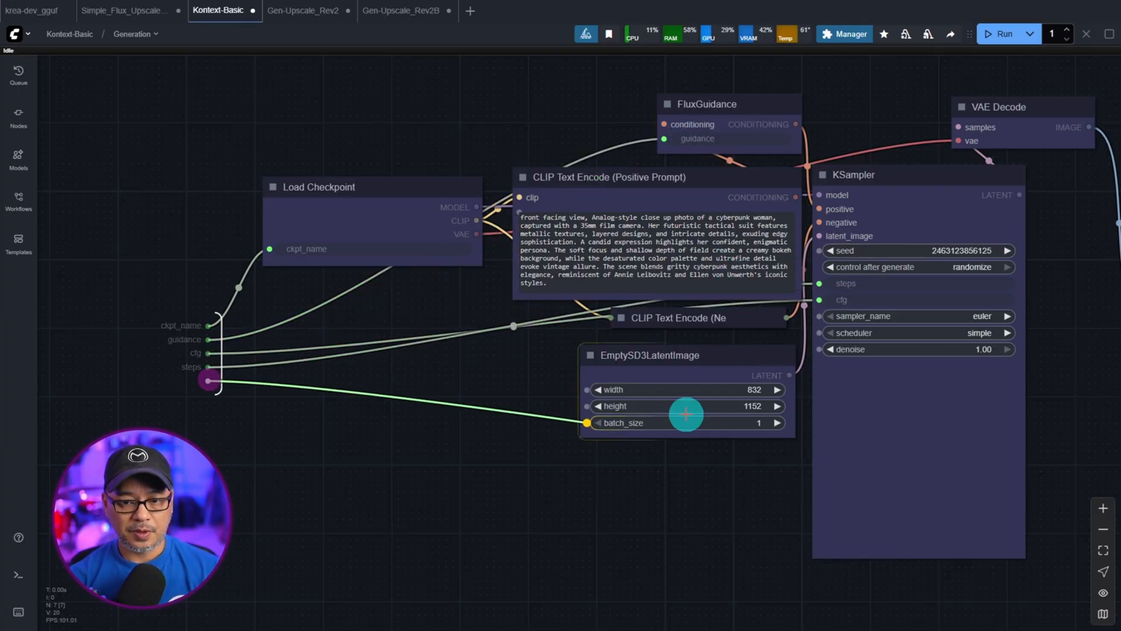
{"action": "left_click", "coordinate": [407, 11]}
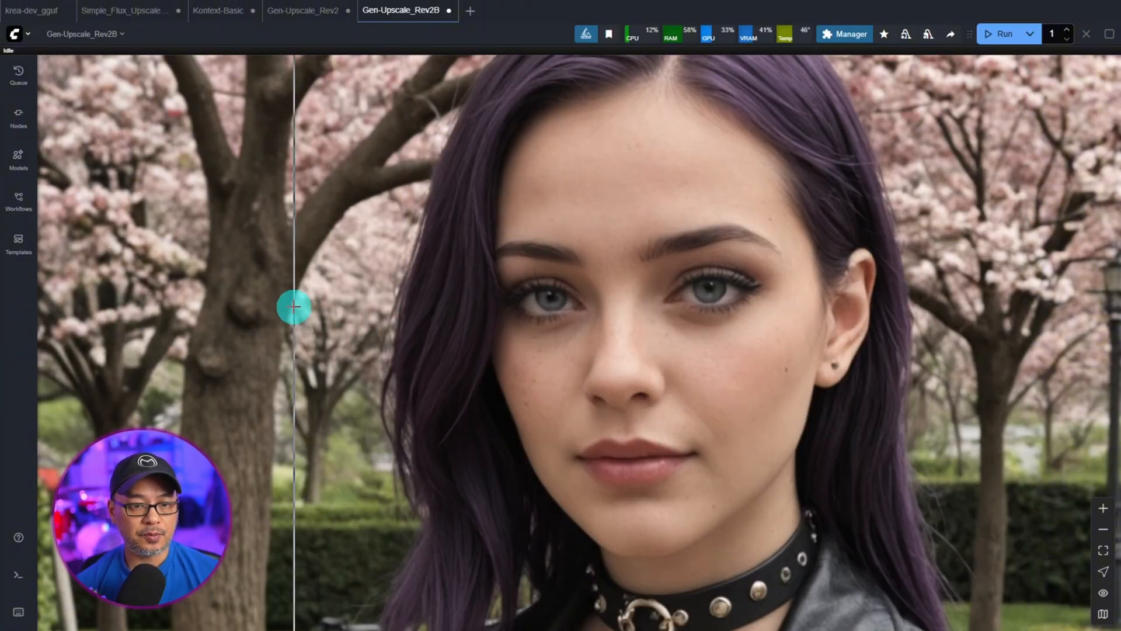
{"action": "left_click_drag", "start_coordinate": [295, 308], "coordinate": [373, 308]}
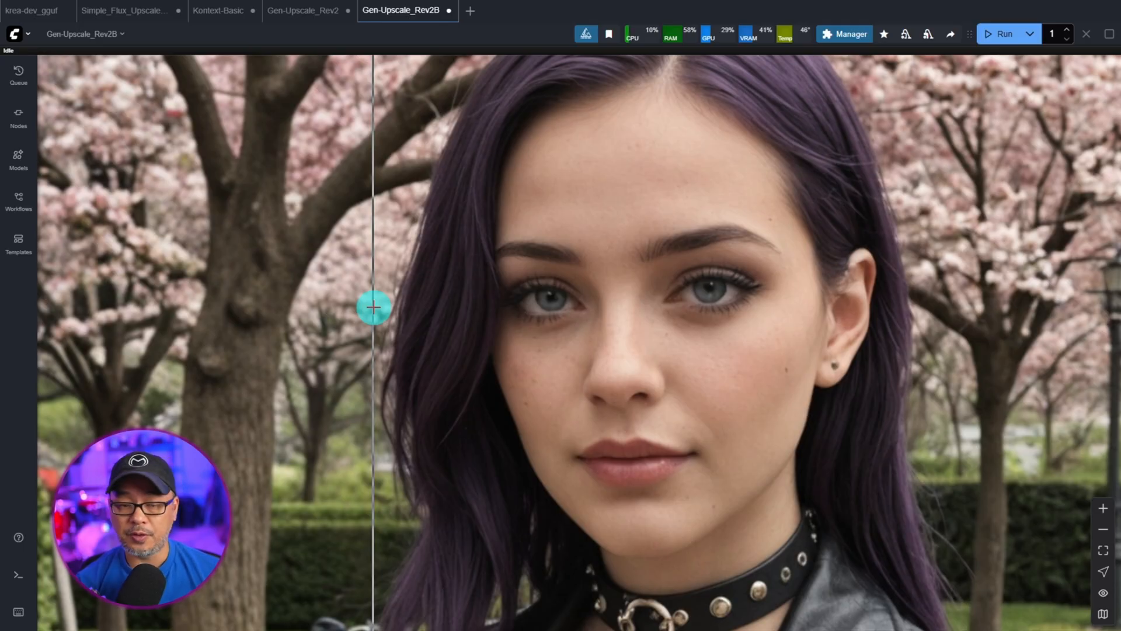
{"action": "left_click_drag", "start_coordinate": [374, 307], "coordinate": [545, 315]}
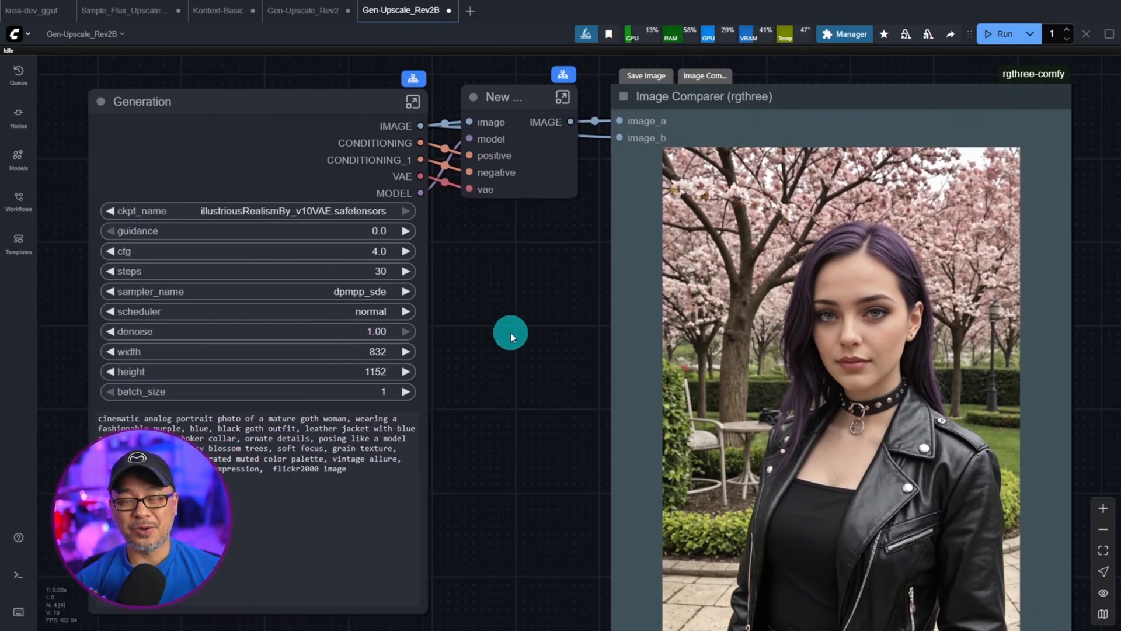
{"action": "mouse_move", "coordinate": [523, 319]}
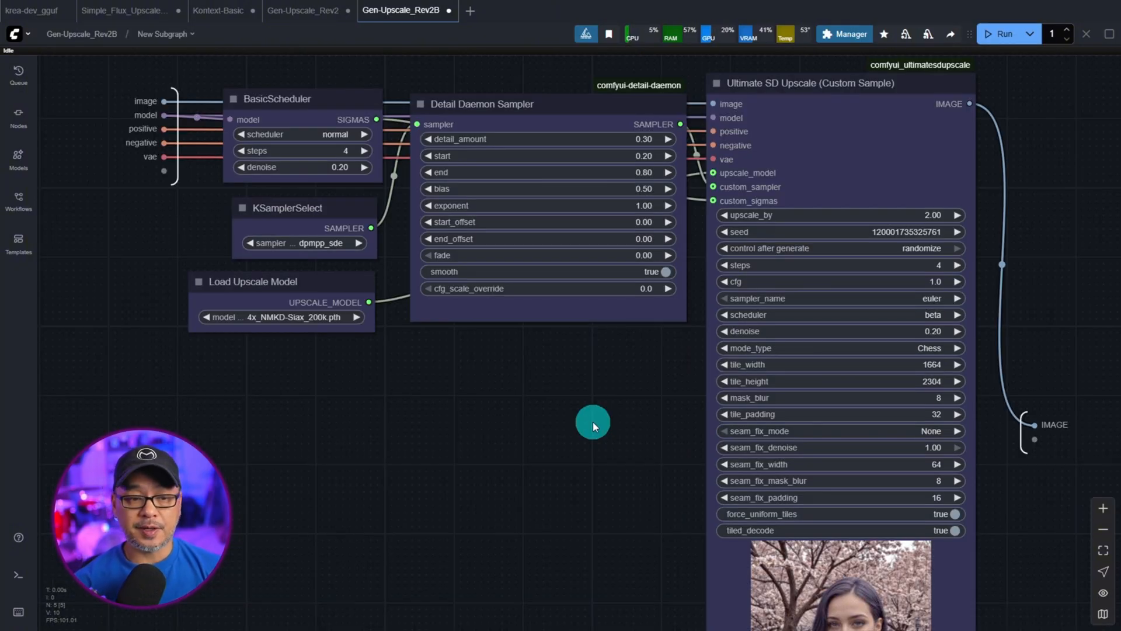
{"action": "mouse_move", "coordinate": [244, 72]}
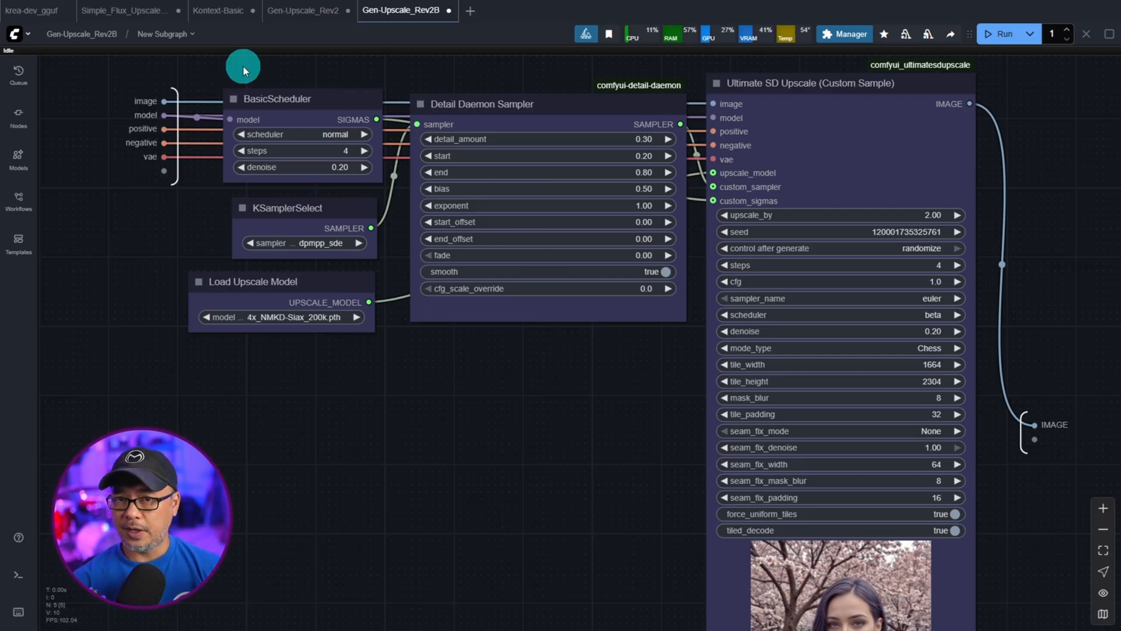
{"action": "mouse_move", "coordinate": [85, 37]}
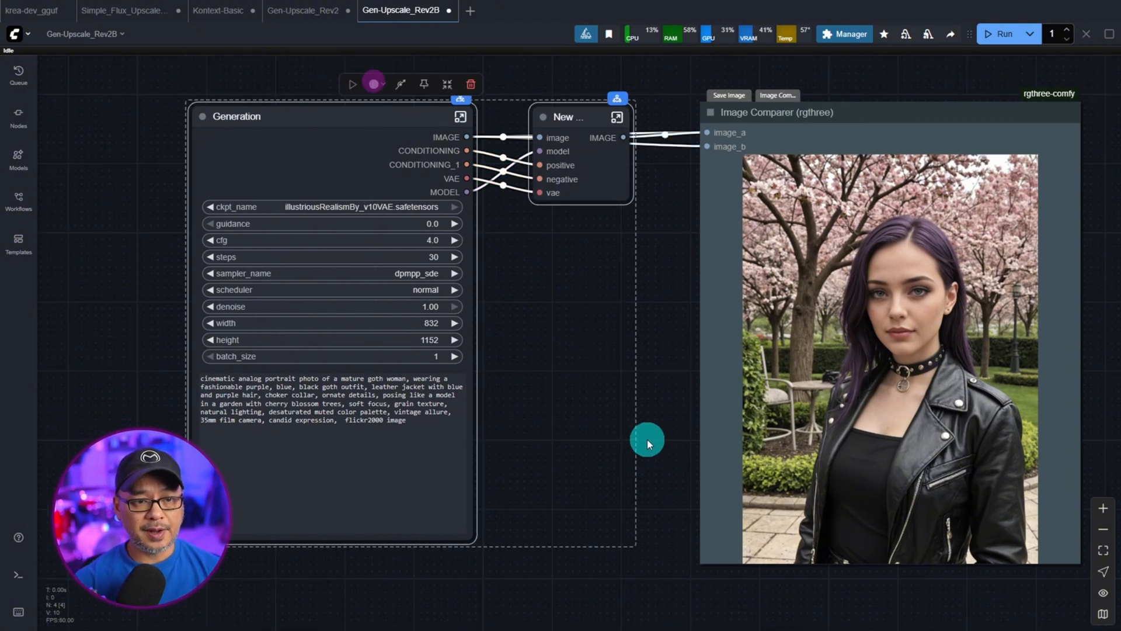
Show Convert to Subgraph for the Generation and New nodes, then switch to Kontext-Basic
{"action": "right_click", "coordinate": [647, 439]}
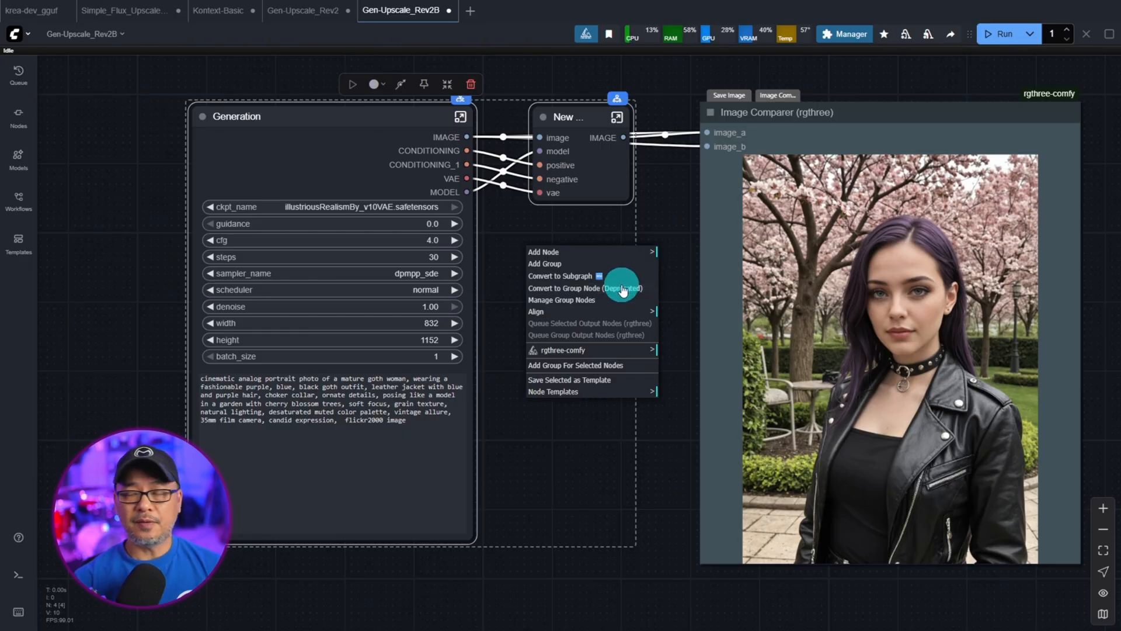
{"action": "mouse_move", "coordinate": [583, 275]}
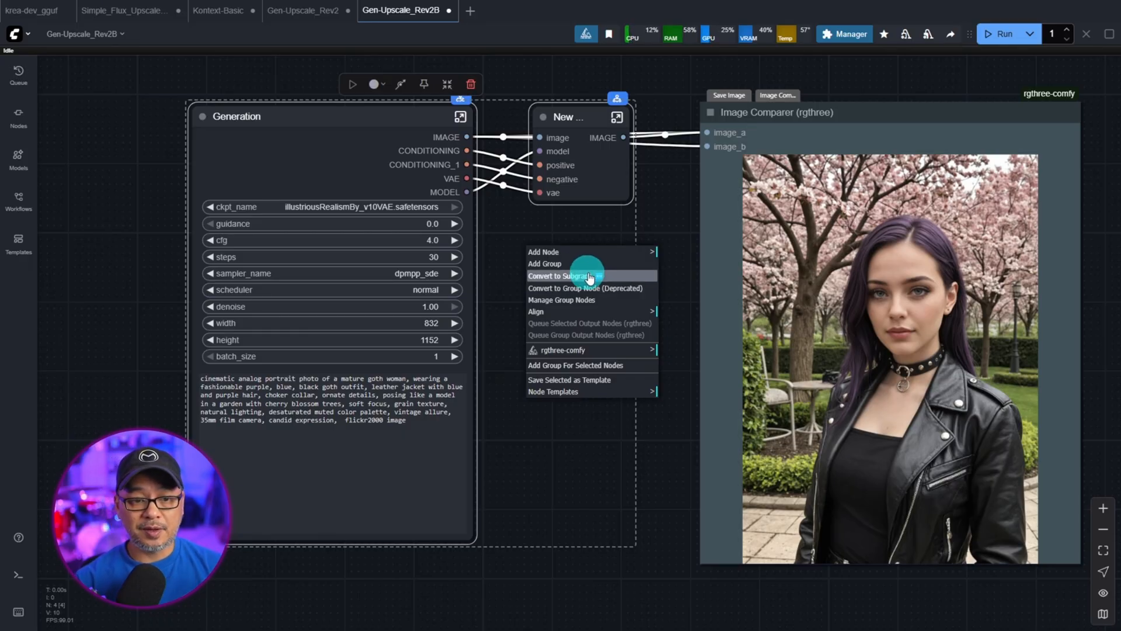
{"action": "left_click", "coordinate": [558, 290]}
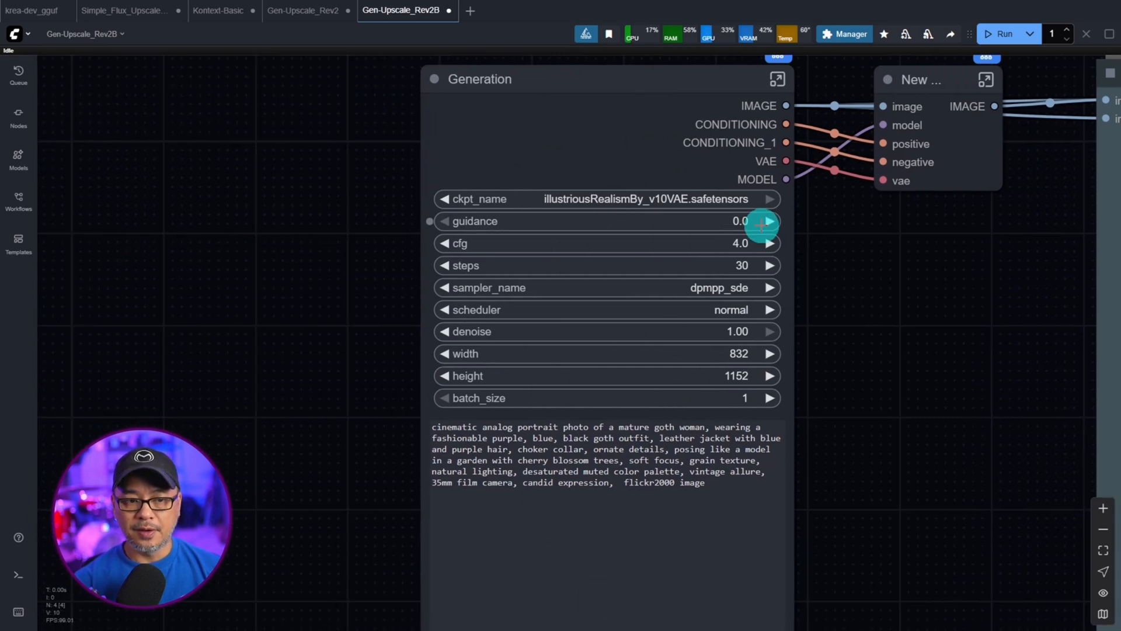
{"action": "mouse_move", "coordinate": [686, 261]}
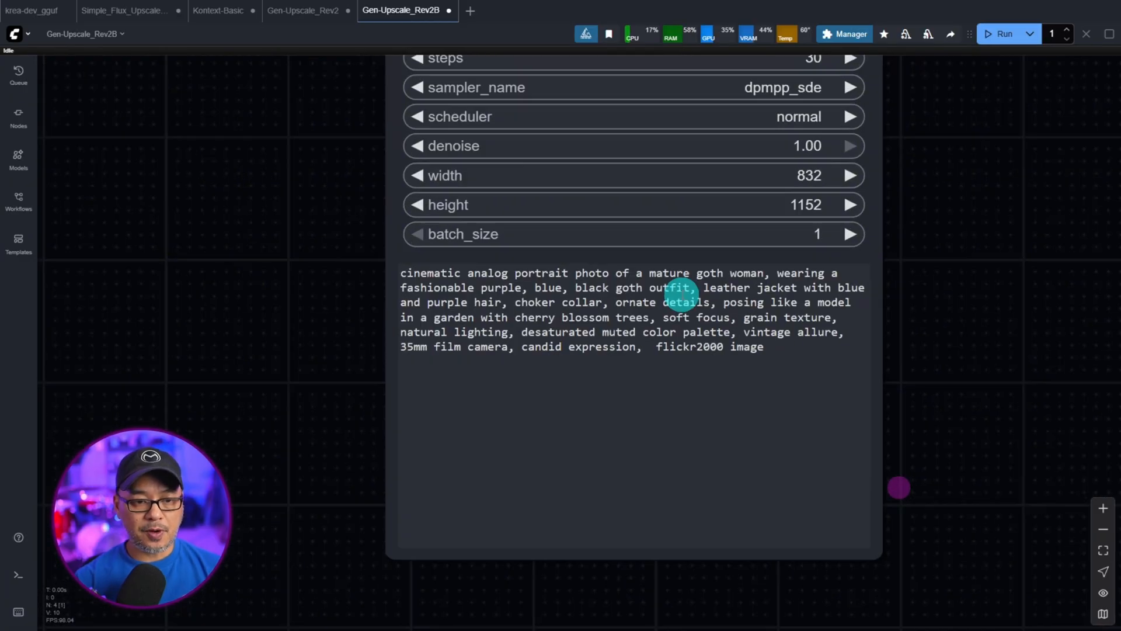
{"action": "left_click", "coordinate": [223, 11]}
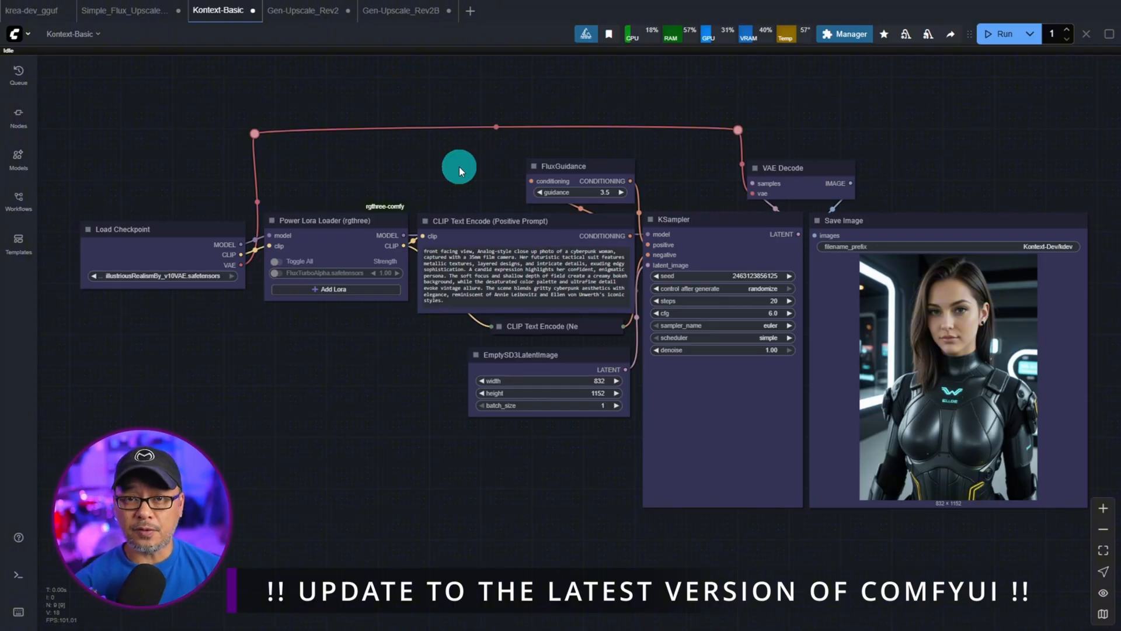
{"action": "mouse_move", "coordinate": [436, 513]}
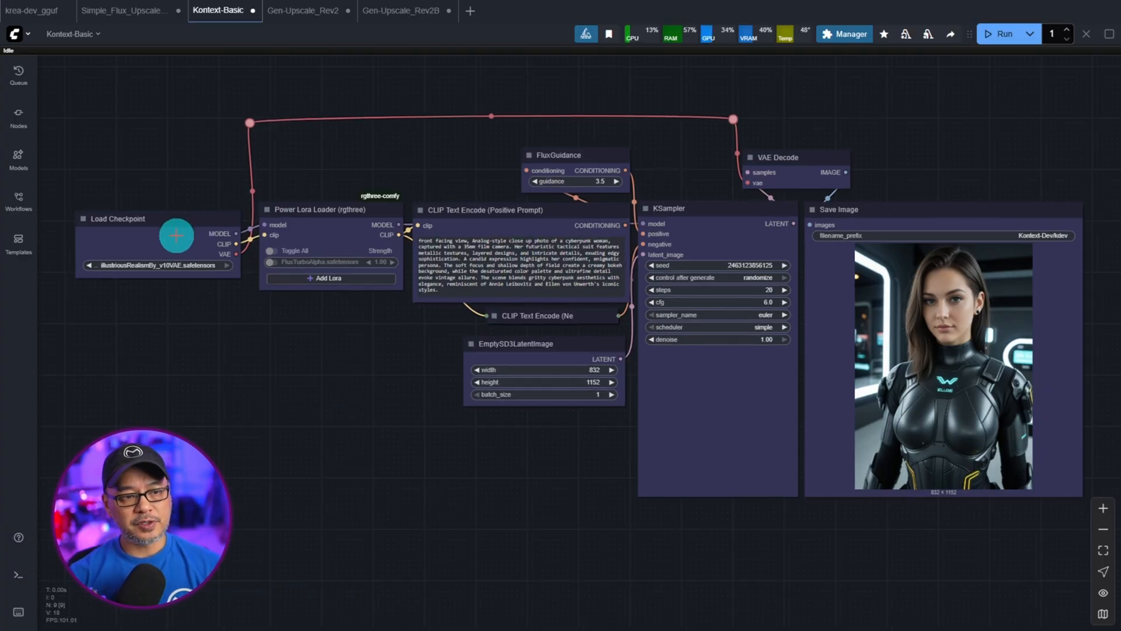
Delete the Power Lora Loader and change FluxGuidance guidance from 3.5 to 0.0
{"action": "left_click", "coordinate": [330, 209]}
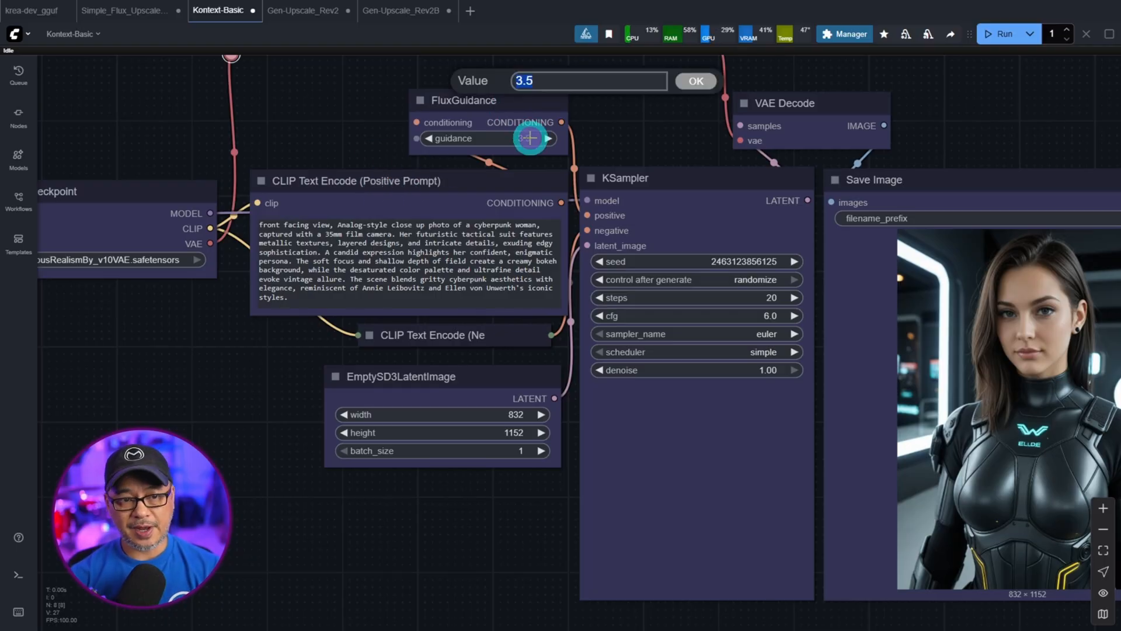
{"action": "left_click", "coordinate": [696, 81]}
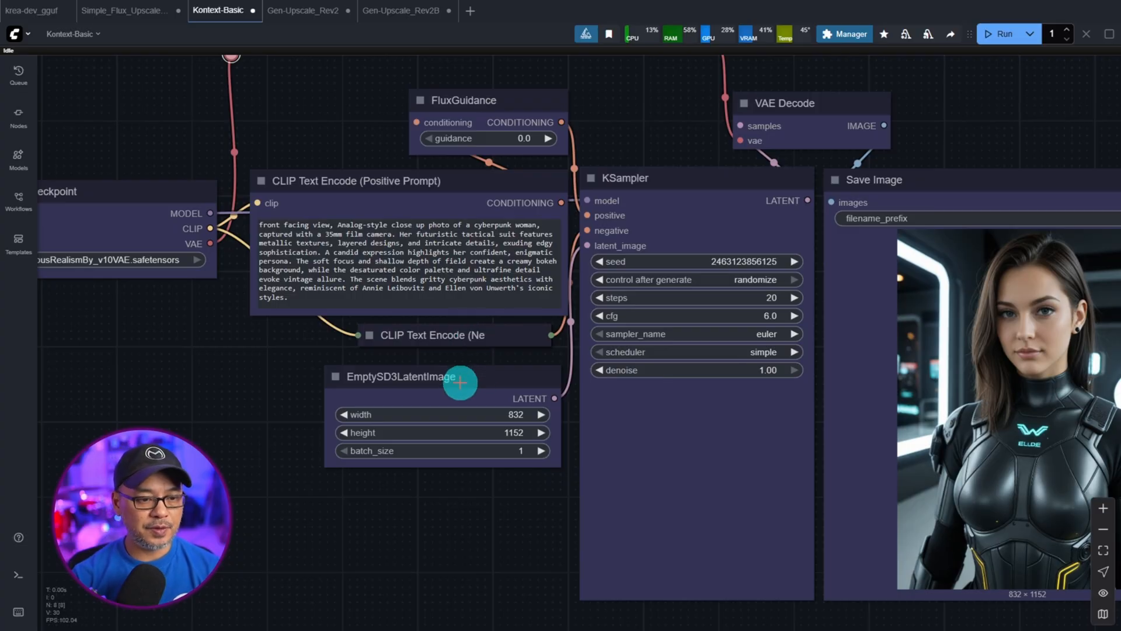
{"action": "mouse_move", "coordinate": [569, 355]}
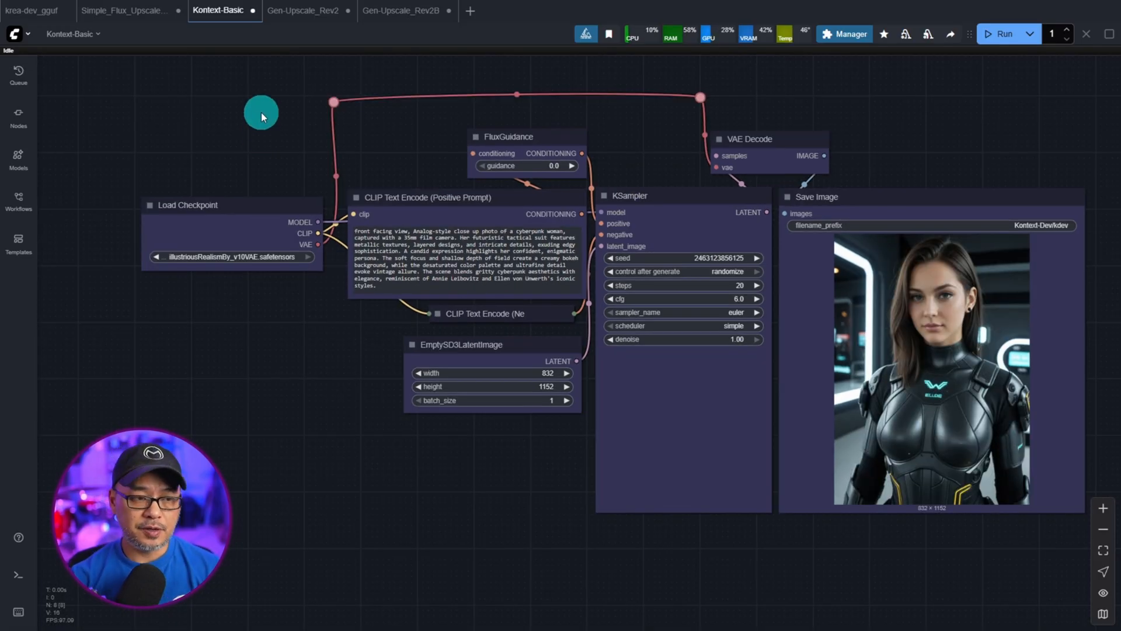
Convert all nodes except Save Image into a subgraph named 'Generation'
{"action": "left_click_drag", "start_coordinate": [261, 117], "coordinate": [729, 521]}
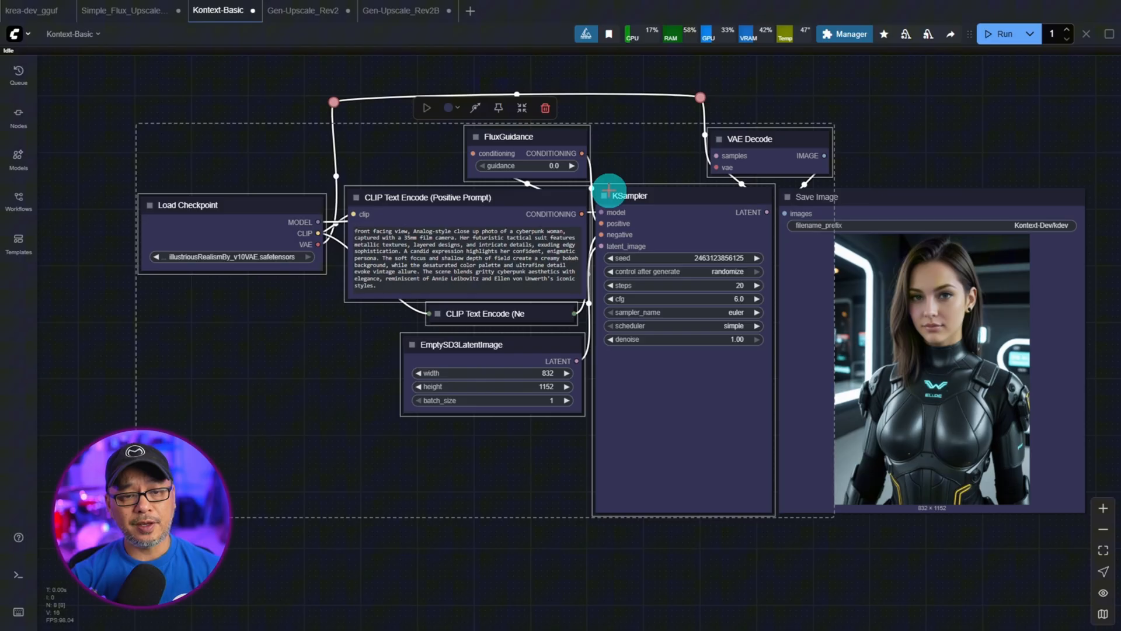
{"action": "right_click", "coordinate": [608, 189]}
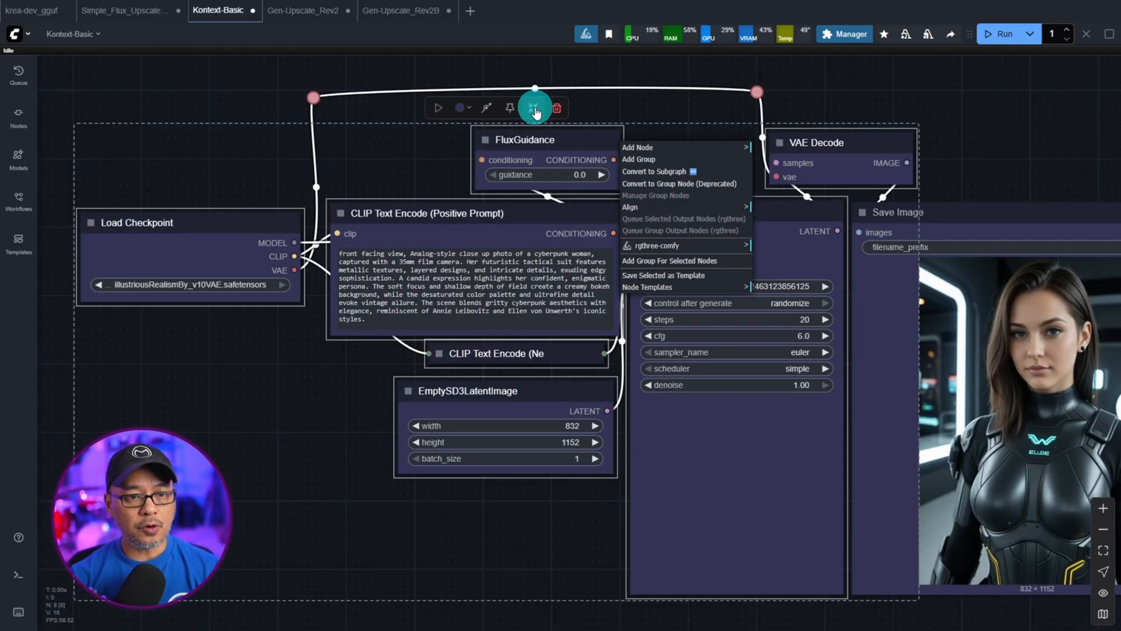
{"action": "mouse_move", "coordinate": [510, 117]}
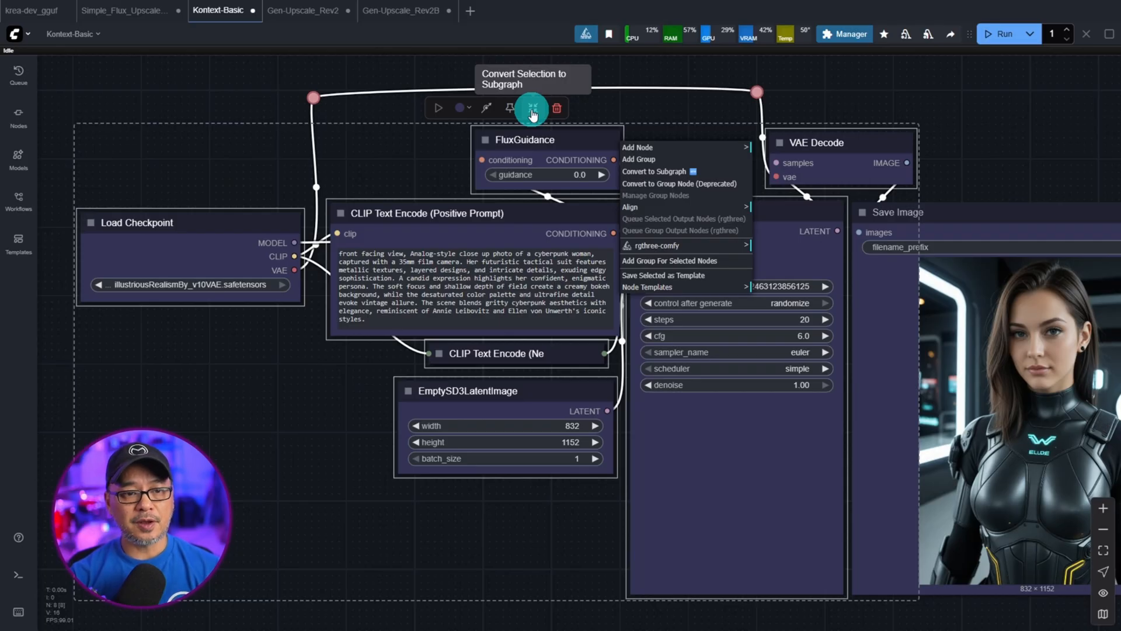
{"action": "left_click", "coordinate": [652, 171]}
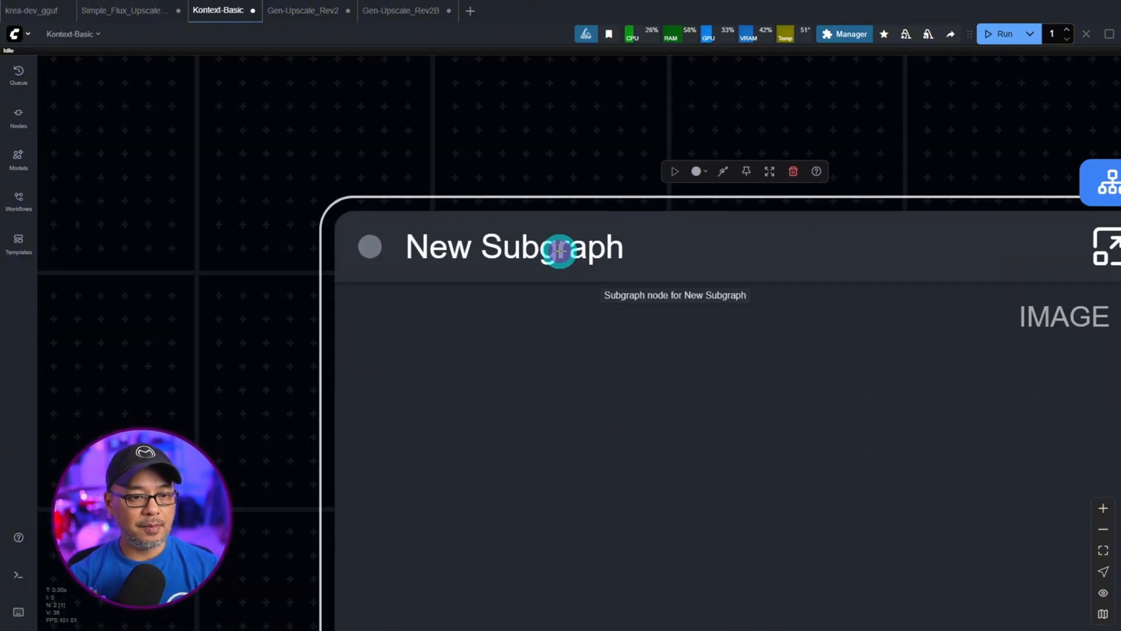
{"action": "type", "text": "Generation"}
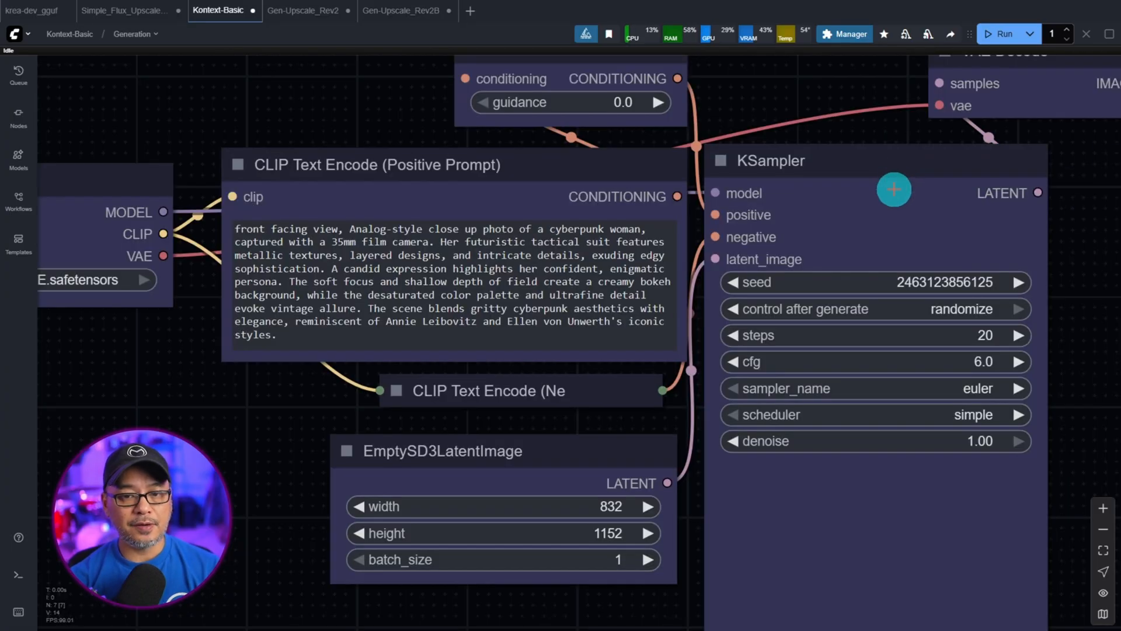
Zoom and pan inside the Generation subgraph to recentre its nodes
{"action": "scroll", "scroll_direction": "down", "scroll_amount": 3}
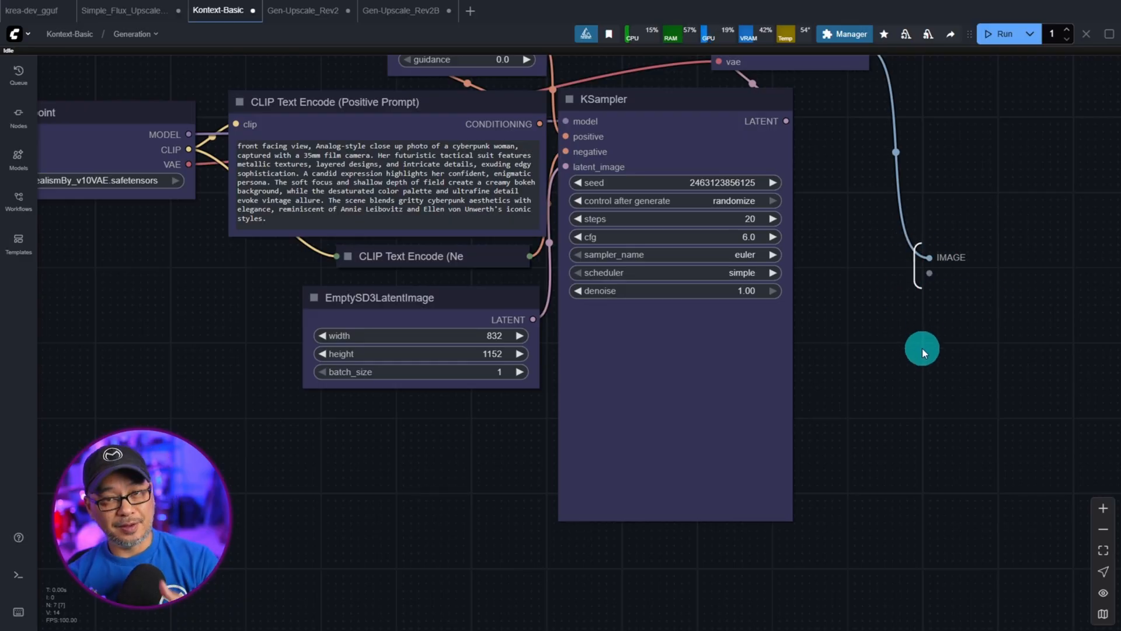
{"action": "left_click_drag", "start_coordinate": [923, 351], "coordinate": [343, 318]}
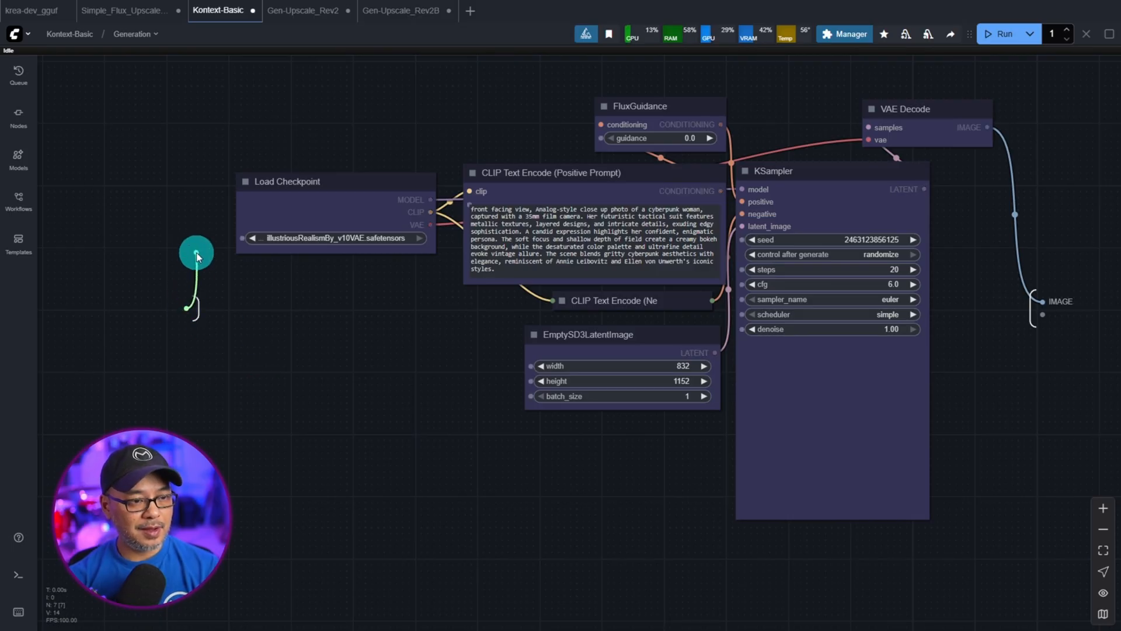
Promote ckpt_name, guidance and one more setting to Generation subgraph inputs
{"action": "left_click_drag", "start_coordinate": [197, 258], "coordinate": [234, 263]}
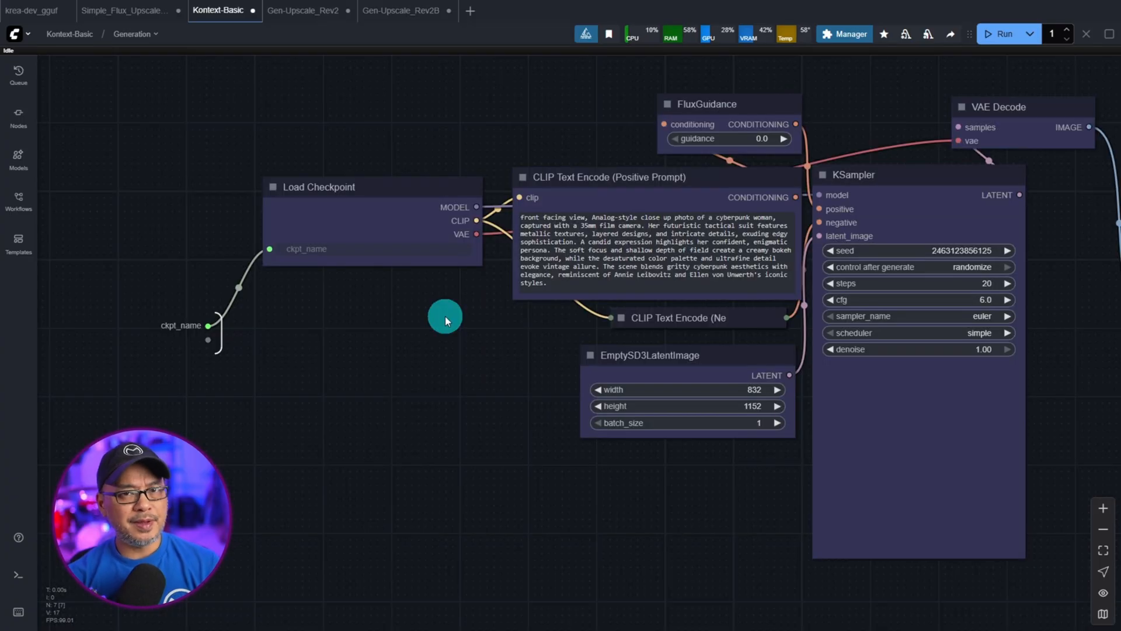
{"action": "mouse_move", "coordinate": [391, 309]}
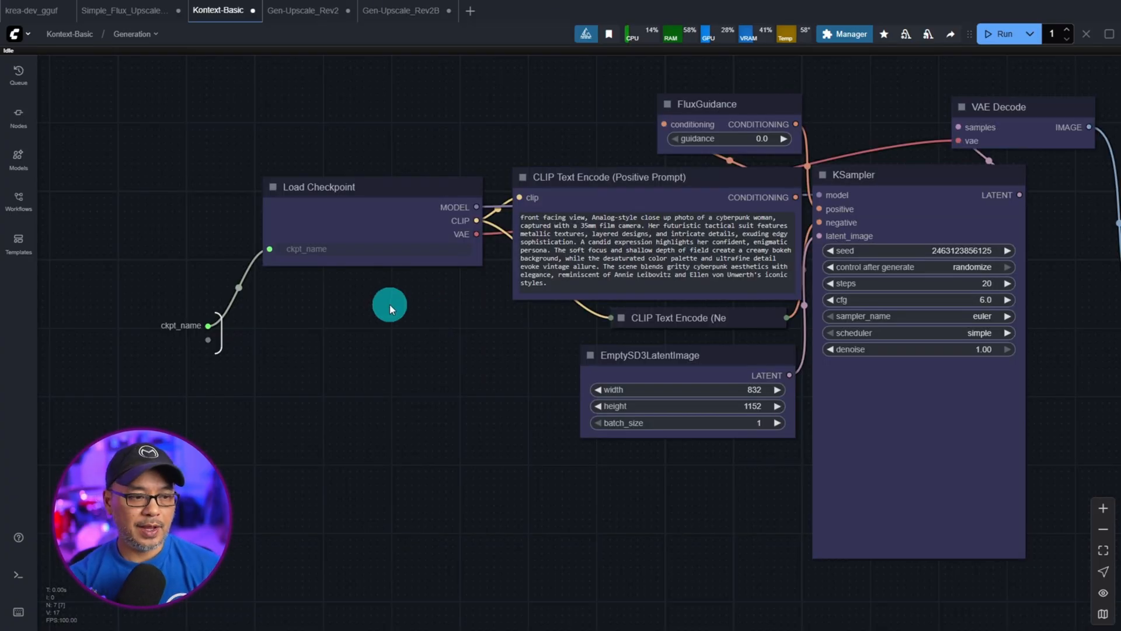
{"action": "mouse_move", "coordinate": [524, 387]}
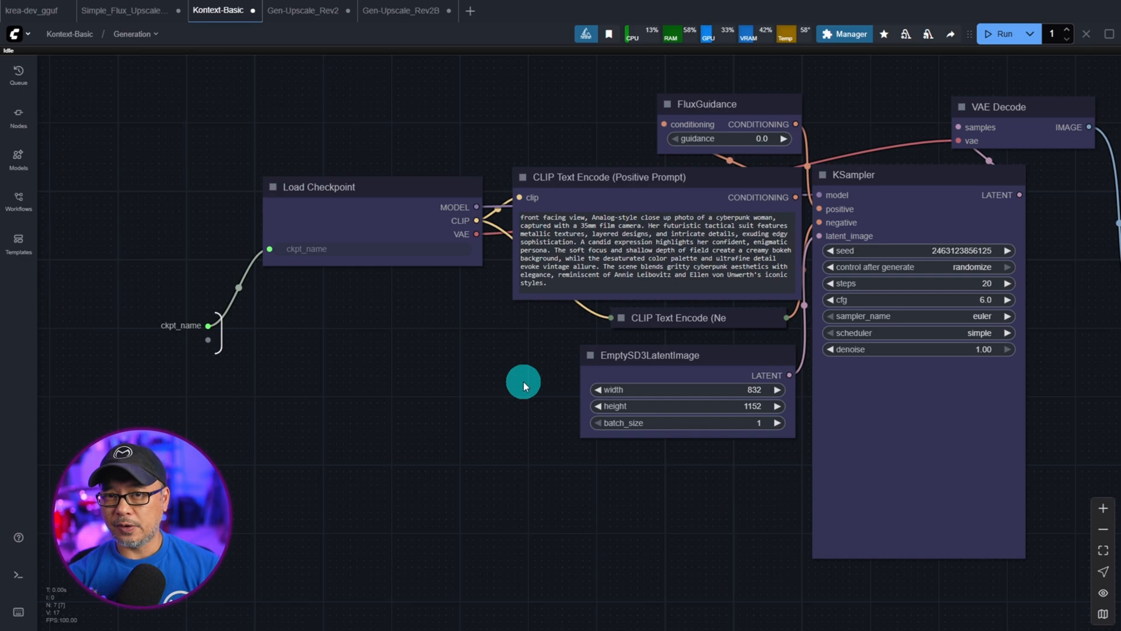
{"action": "mouse_move", "coordinate": [359, 366]}
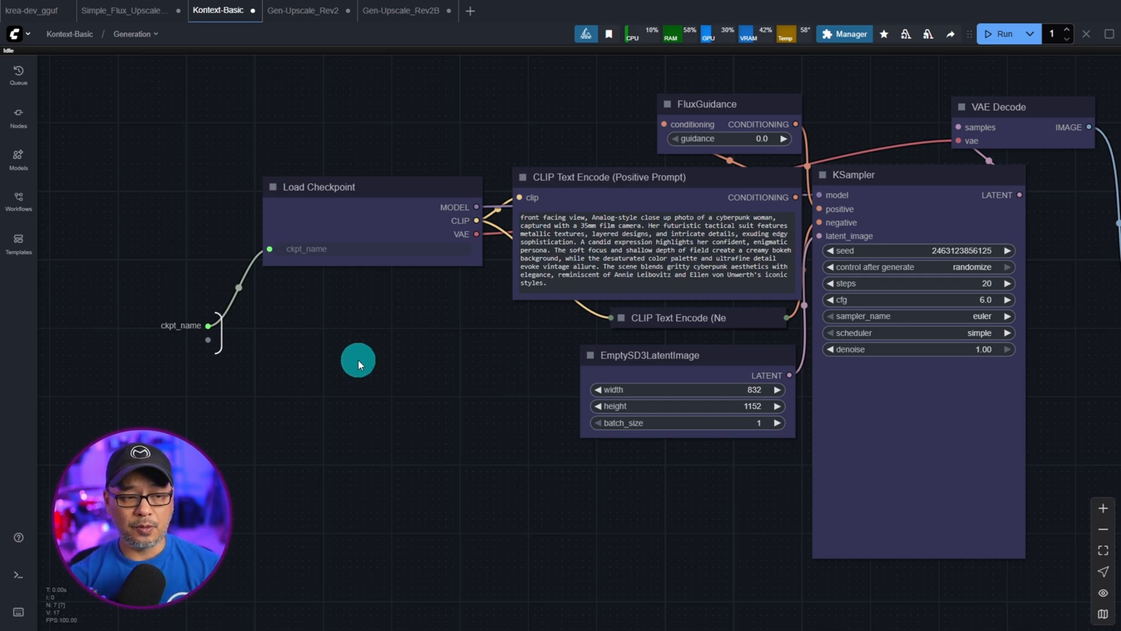
{"action": "mouse_move", "coordinate": [304, 359]}
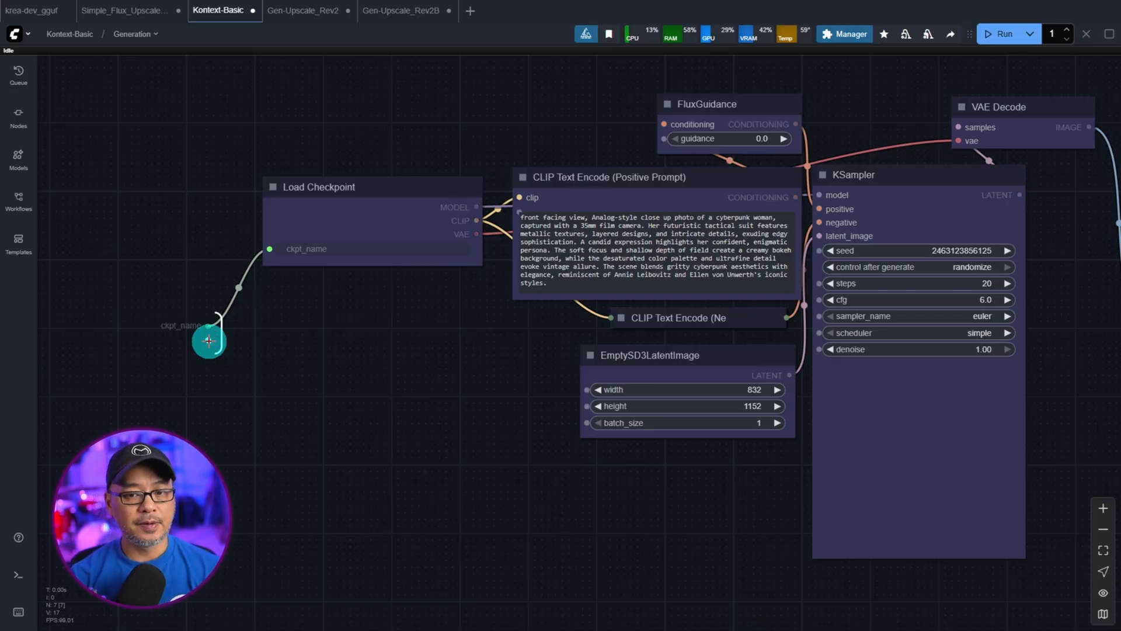
{"action": "left_click_drag", "start_coordinate": [207, 340], "coordinate": [682, 138]}
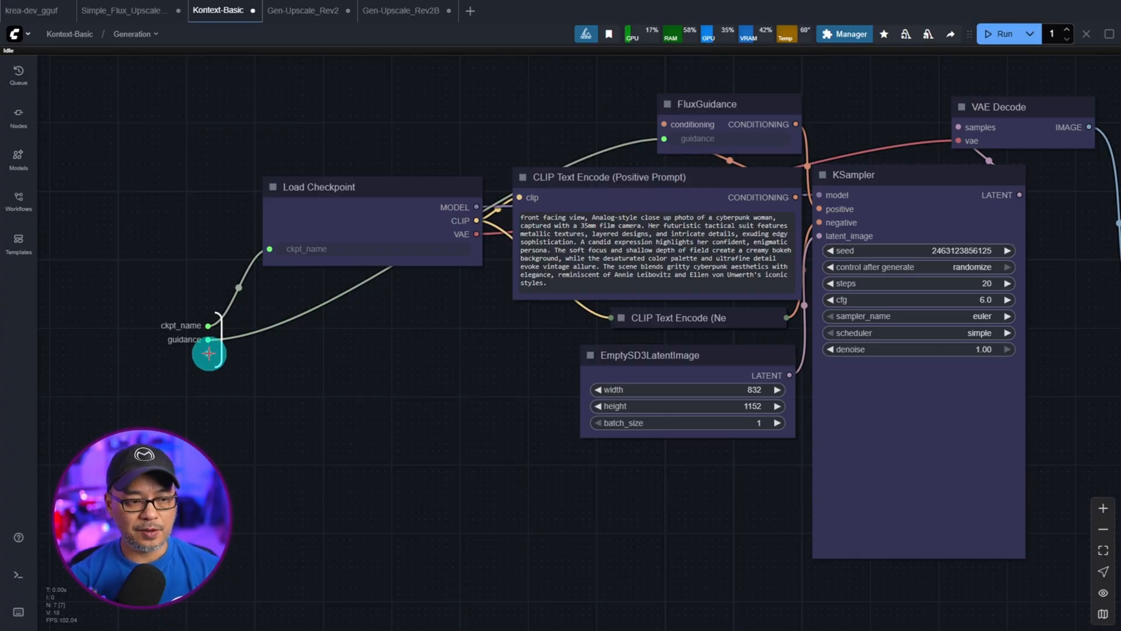
{"action": "left_click_drag", "start_coordinate": [208, 354], "coordinate": [574, 329]}
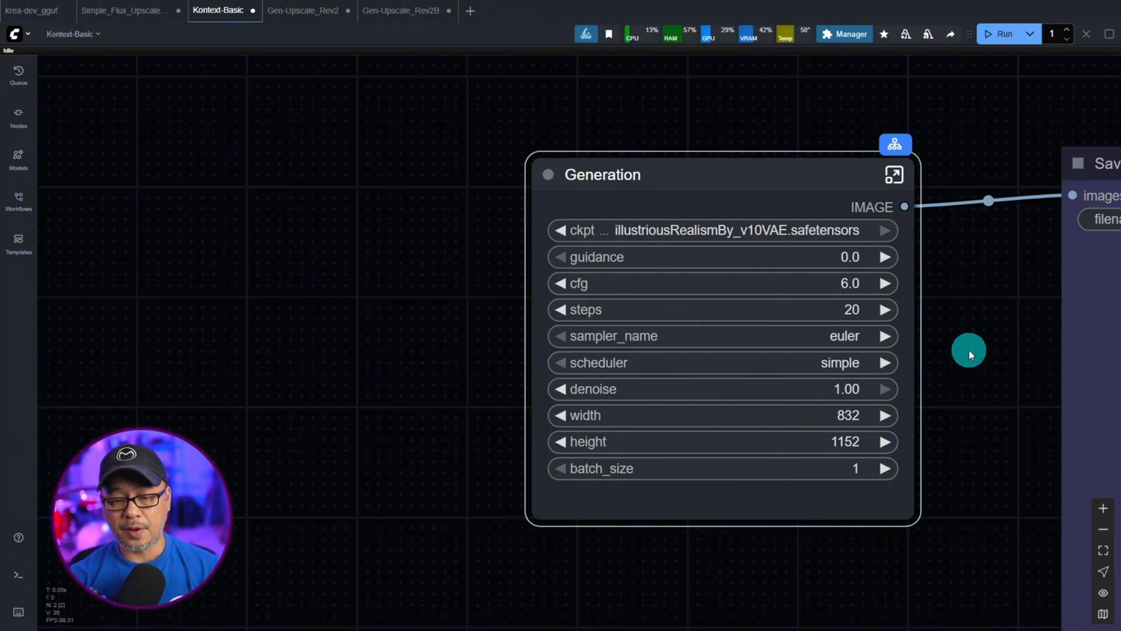
{"action": "mouse_move", "coordinate": [837, 453]}
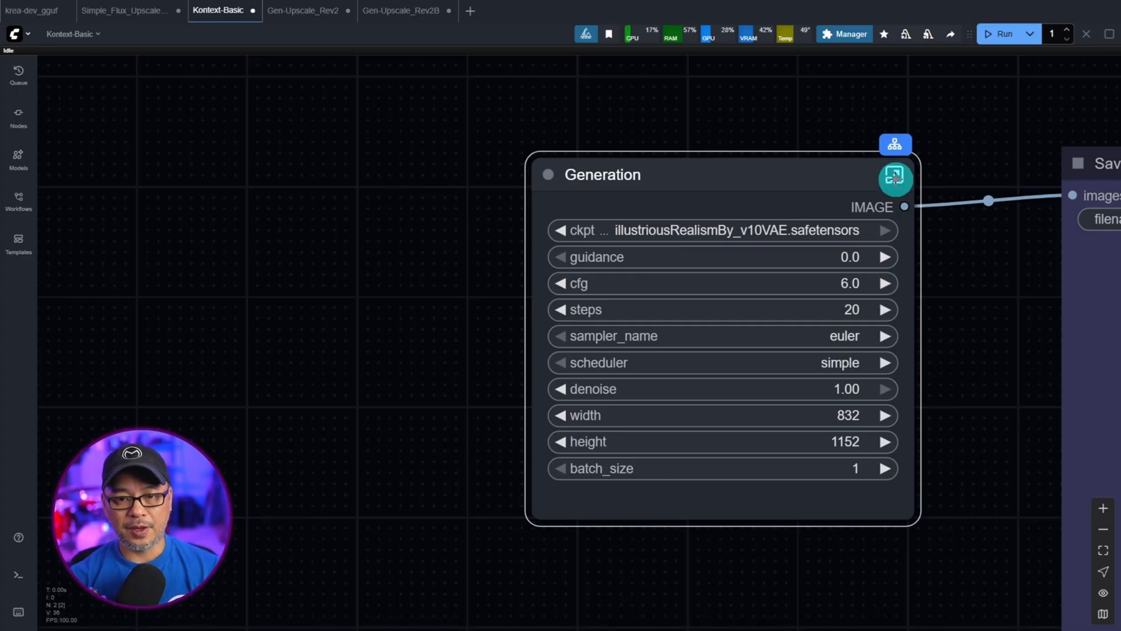
Exit to the root graph and review the Generation node's promoted widgets and prompt text
{"action": "left_click", "coordinate": [896, 179]}
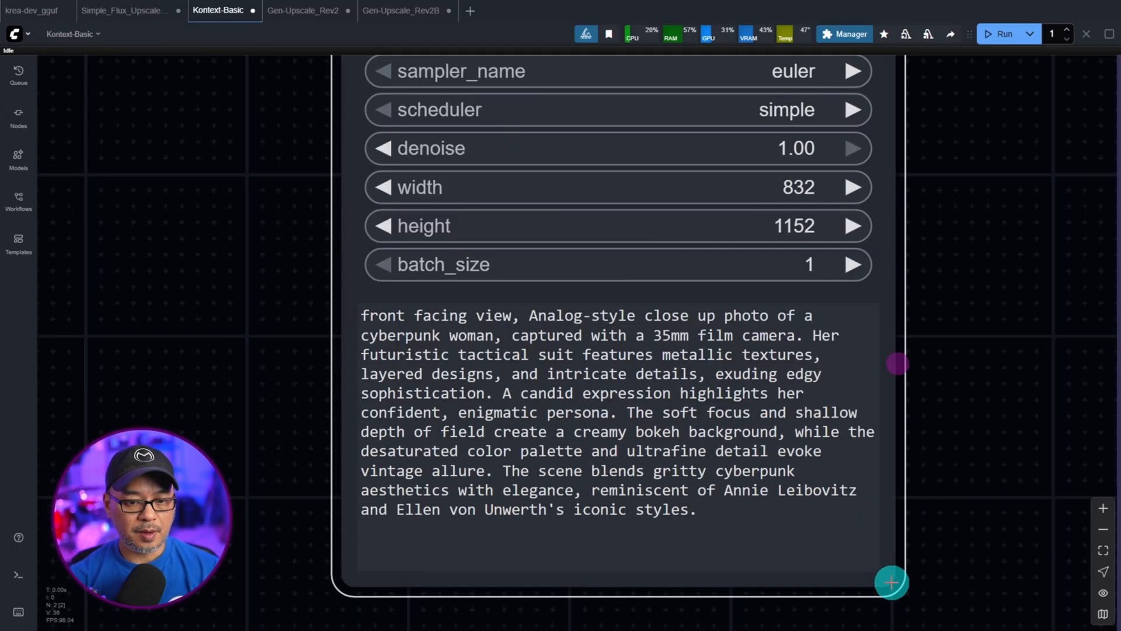
{"action": "scroll", "scroll_direction": "down", "scroll_amount": 3}
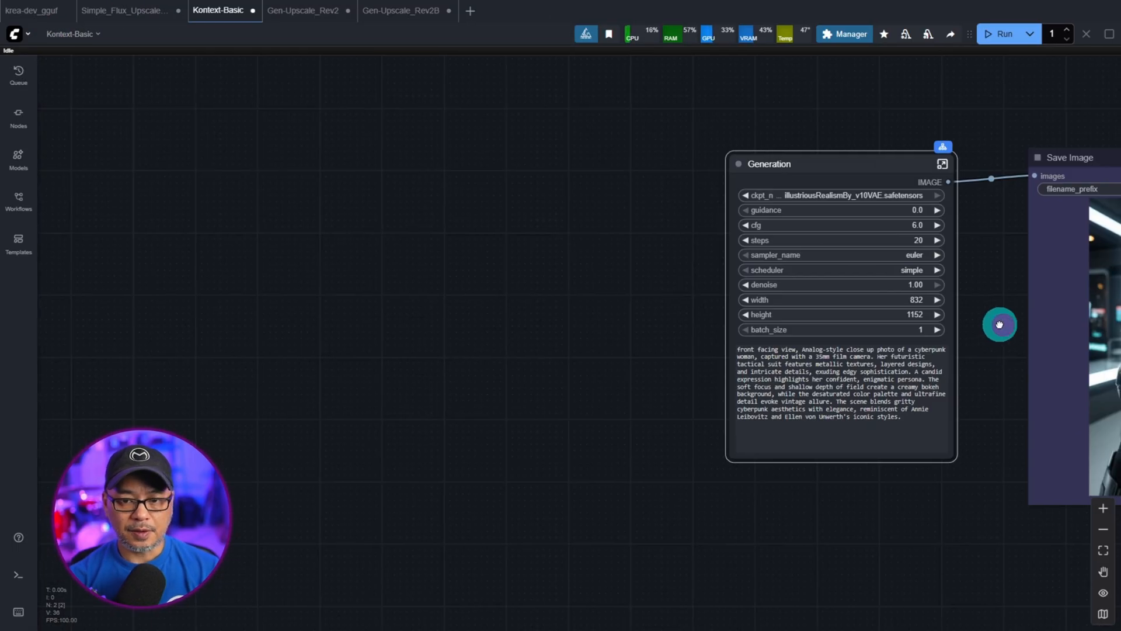
{"action": "left_click", "coordinate": [997, 33]}
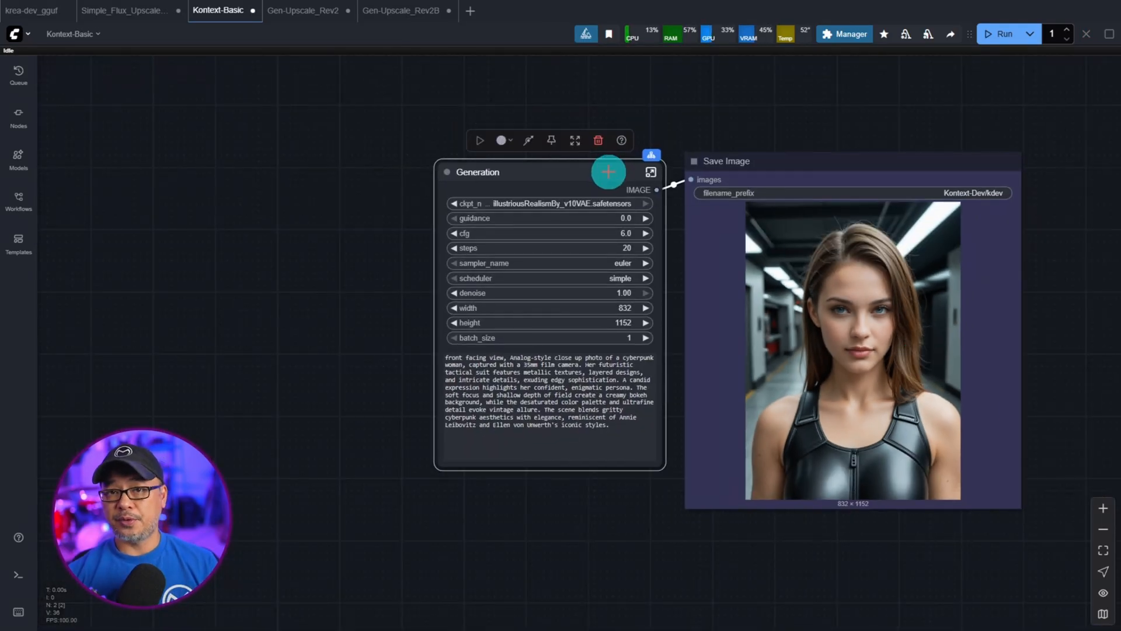
{"action": "left_click", "coordinate": [406, 11]}
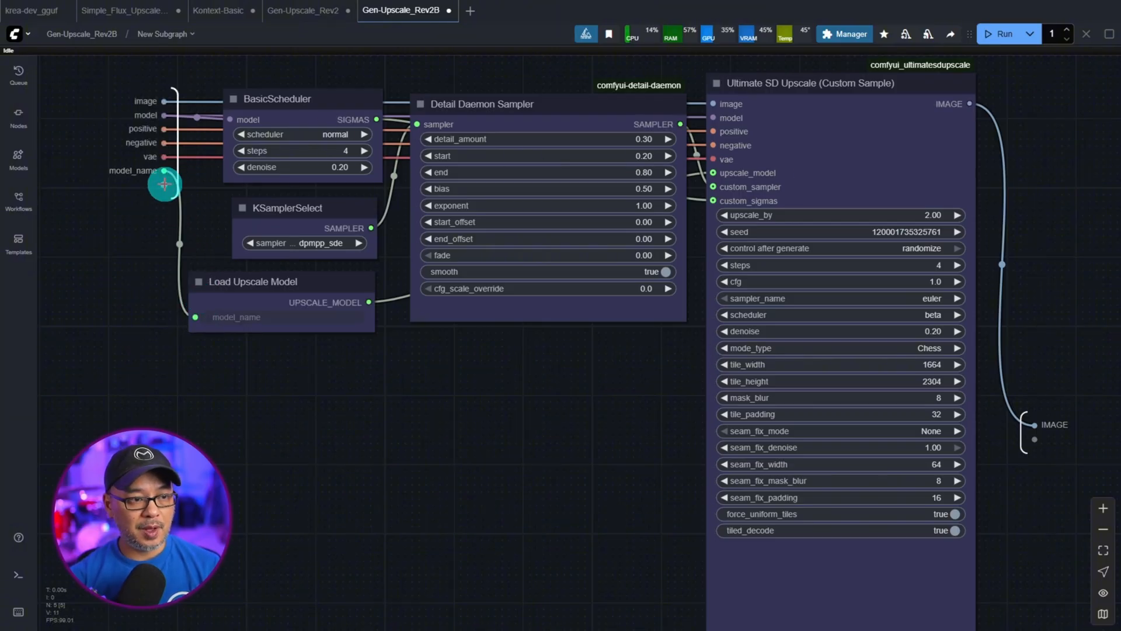
Connect the Load Upscale Model's model_name to the subgraph input node
{"action": "left_click_drag", "start_coordinate": [164, 170], "coordinate": [683, 370]}
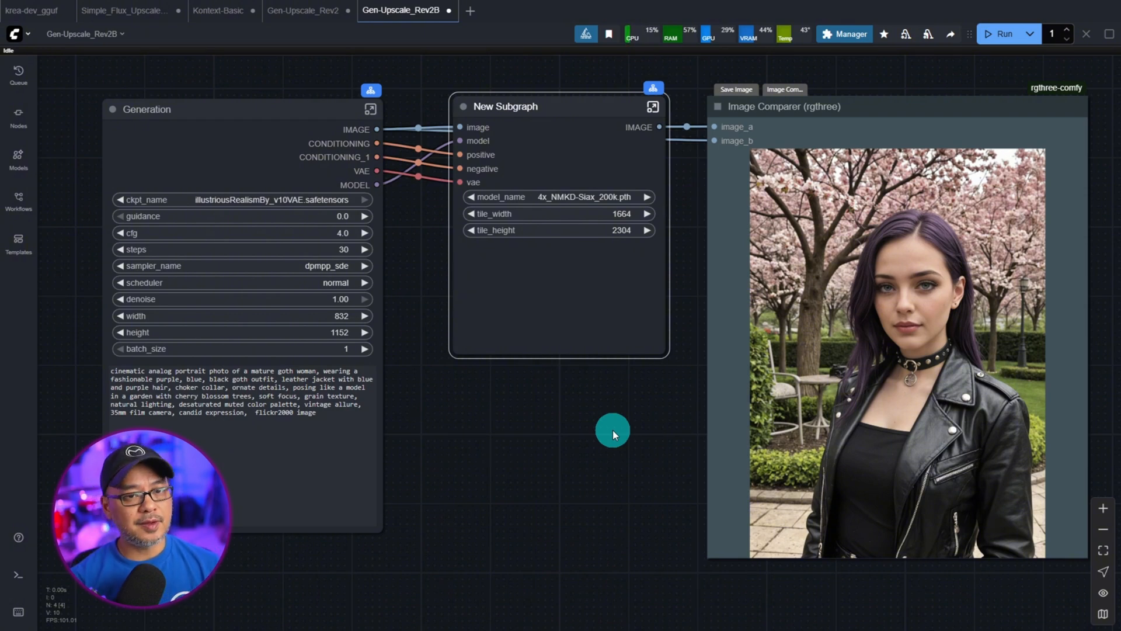
{"action": "mouse_move", "coordinate": [709, 466]}
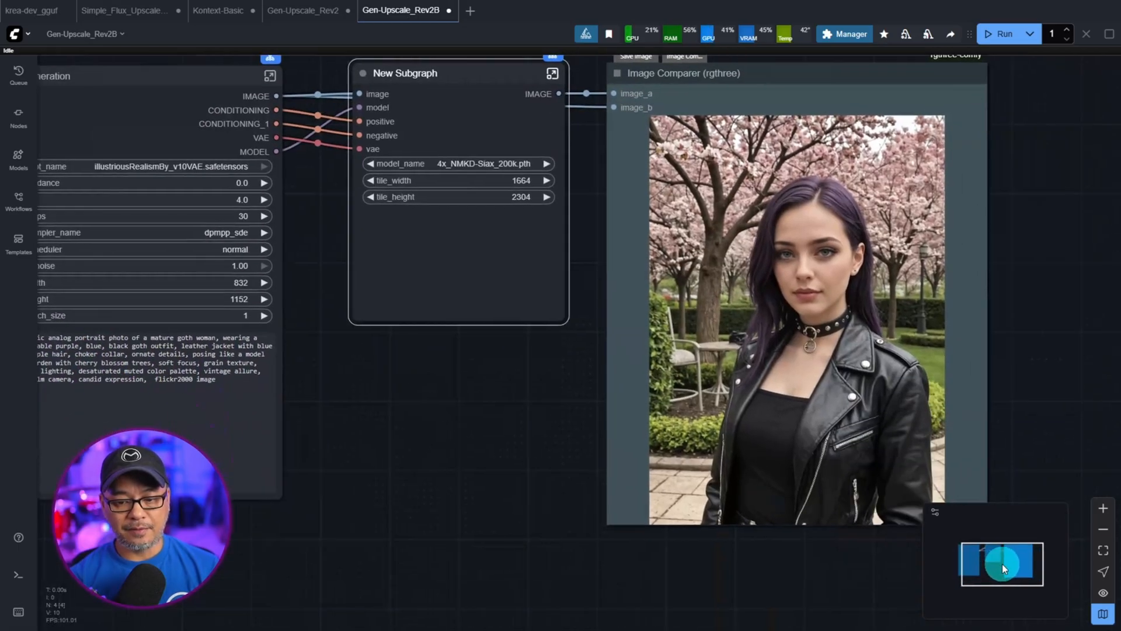
Enable the minimap and use it to reposition the graph view
{"action": "left_click", "coordinate": [936, 512]}
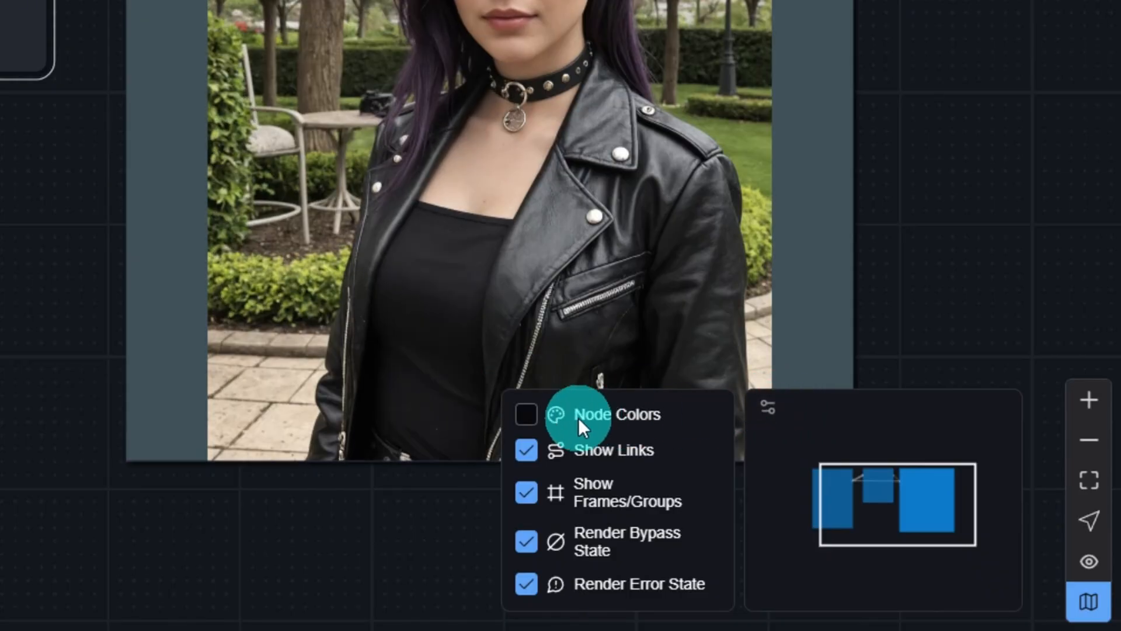
{"action": "mouse_move", "coordinate": [726, 612]}
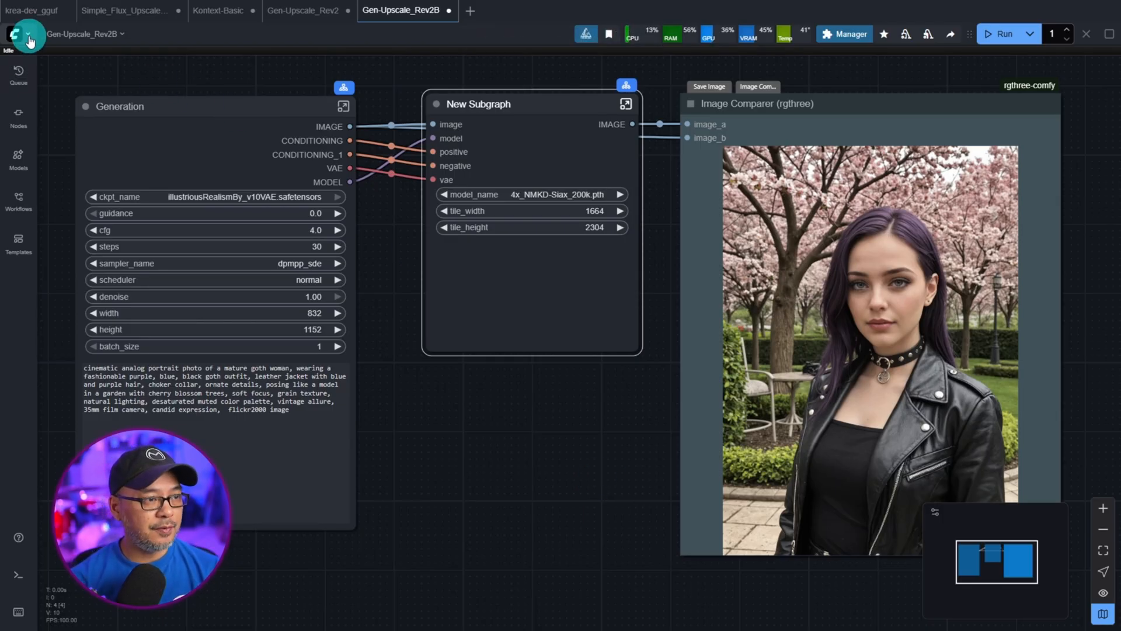
{"action": "left_click", "coordinate": [24, 30]}
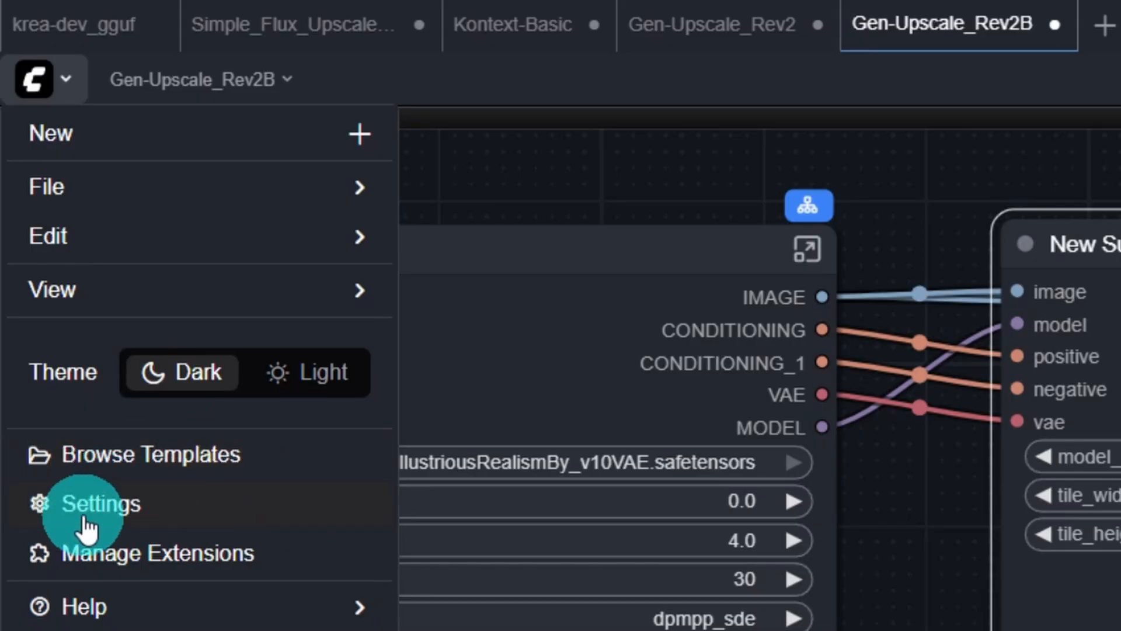
{"action": "mouse_move", "coordinate": [202, 568]}
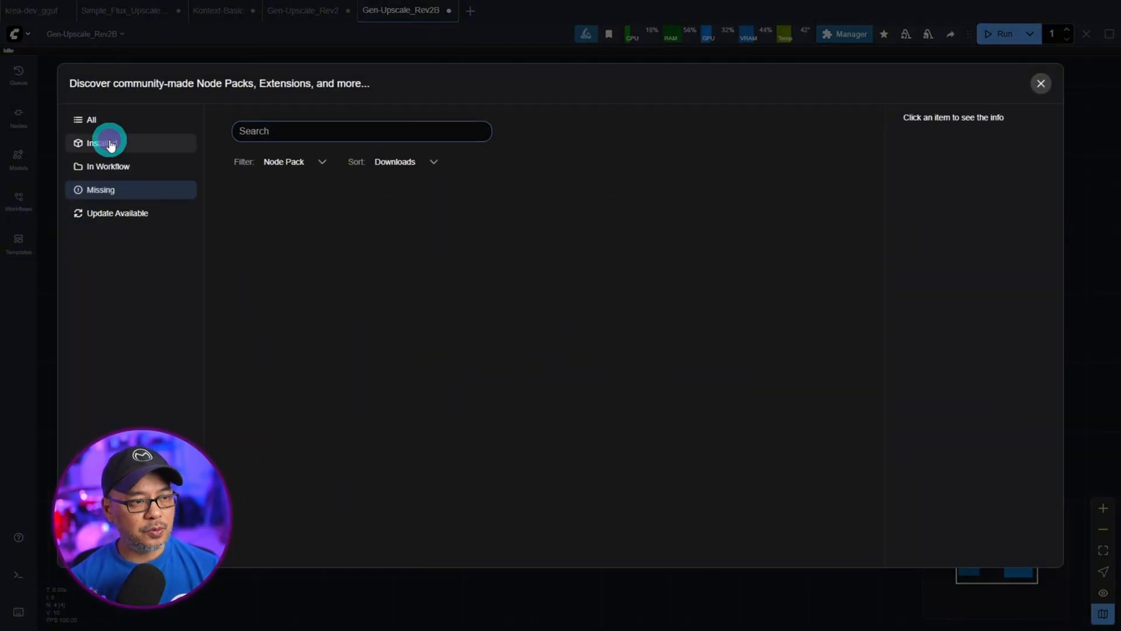
Filter to installed extensions and browse the ComfyUI-KJNodes pack's Nodes list
{"action": "left_click", "coordinate": [109, 143]}
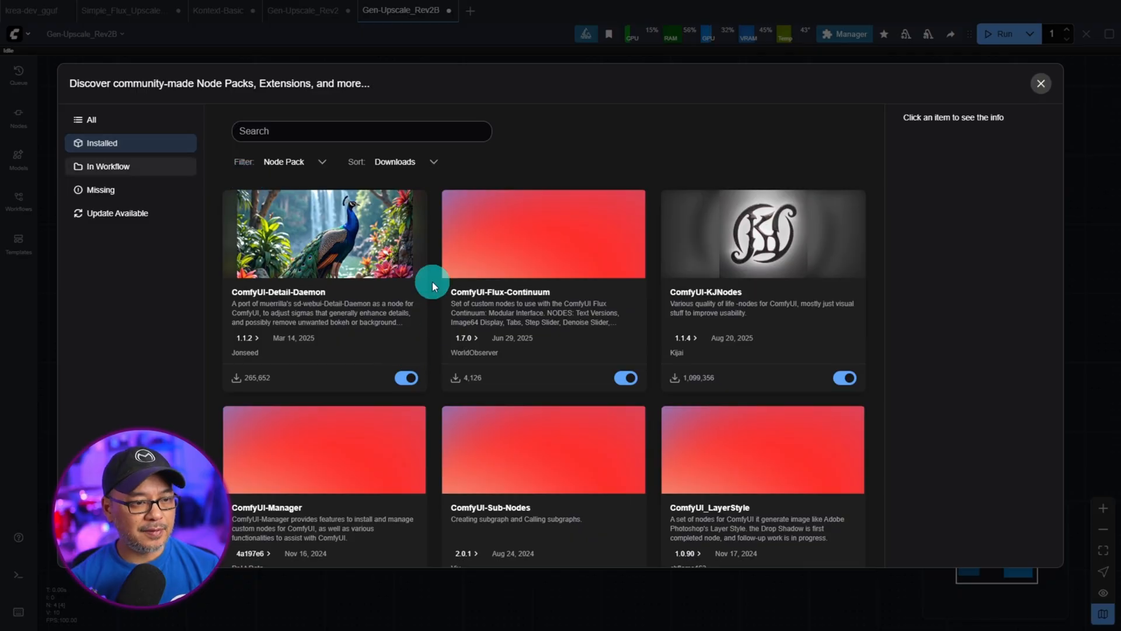
{"action": "left_click", "coordinate": [346, 233]}
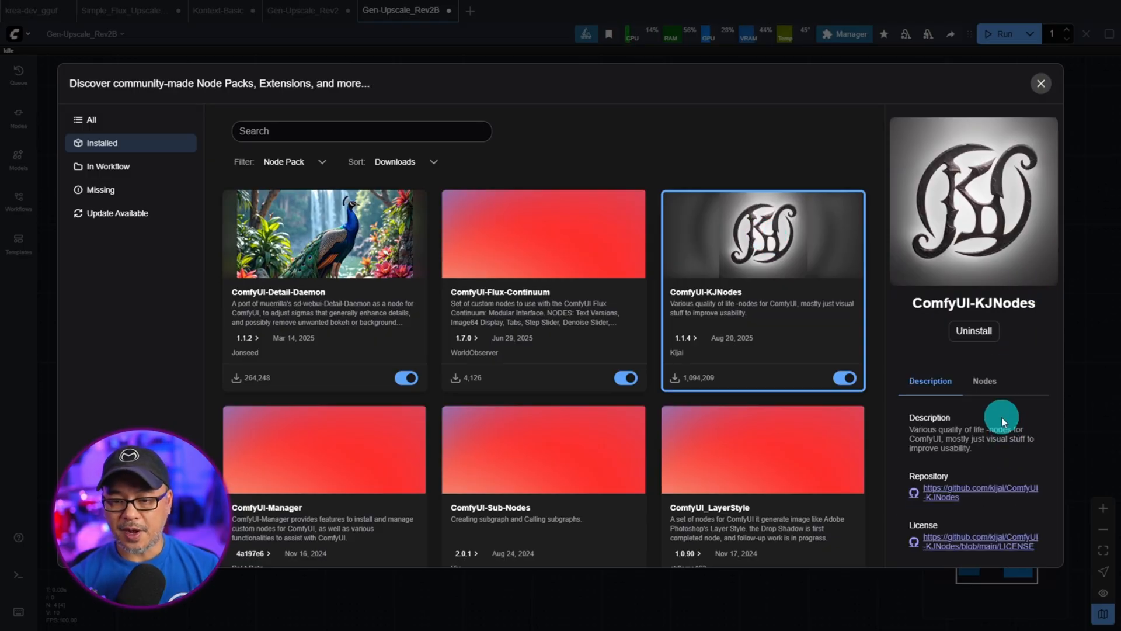
{"action": "left_click", "coordinate": [985, 381]}
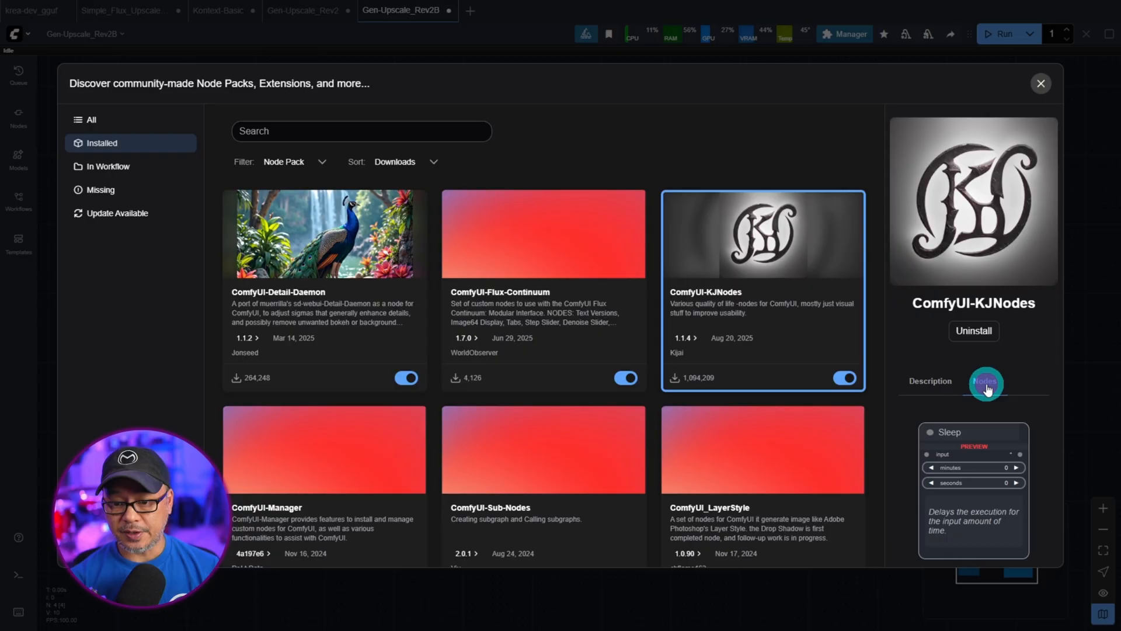
{"action": "scroll", "scroll_direction": "down", "scroll_amount": 3}
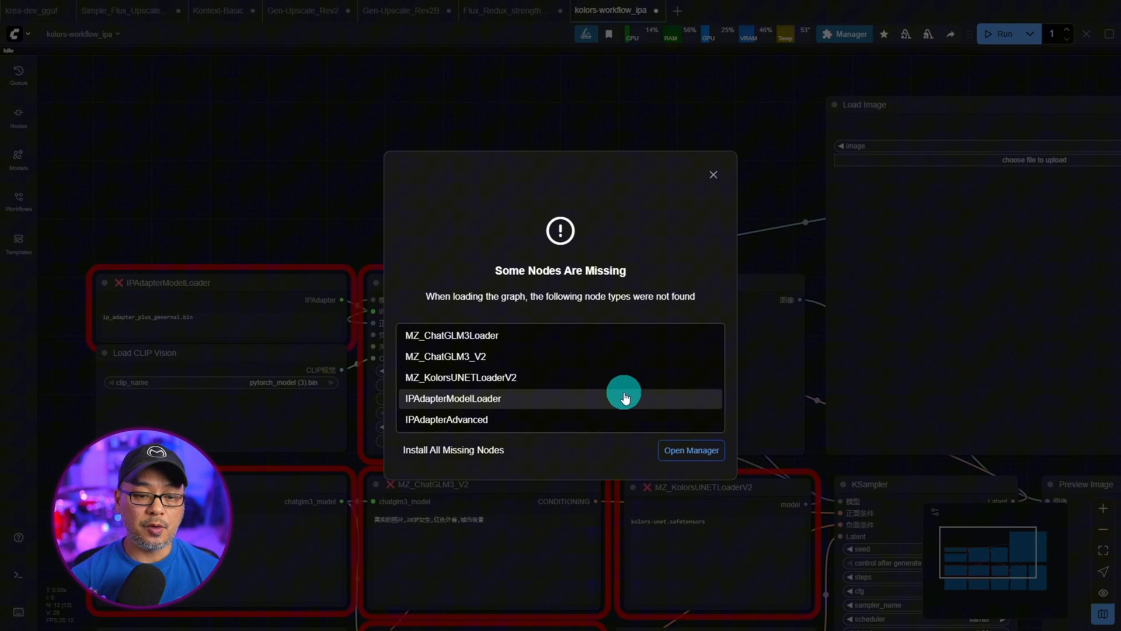
View kolors-workflow_ipa's missing packs, ComfyUI-Kolors-MZ and ComfyUI_IPAdapter_plus, in the Manager, then return to Gen-Upscale_Rev2B
{"action": "left_click", "coordinate": [692, 450]}
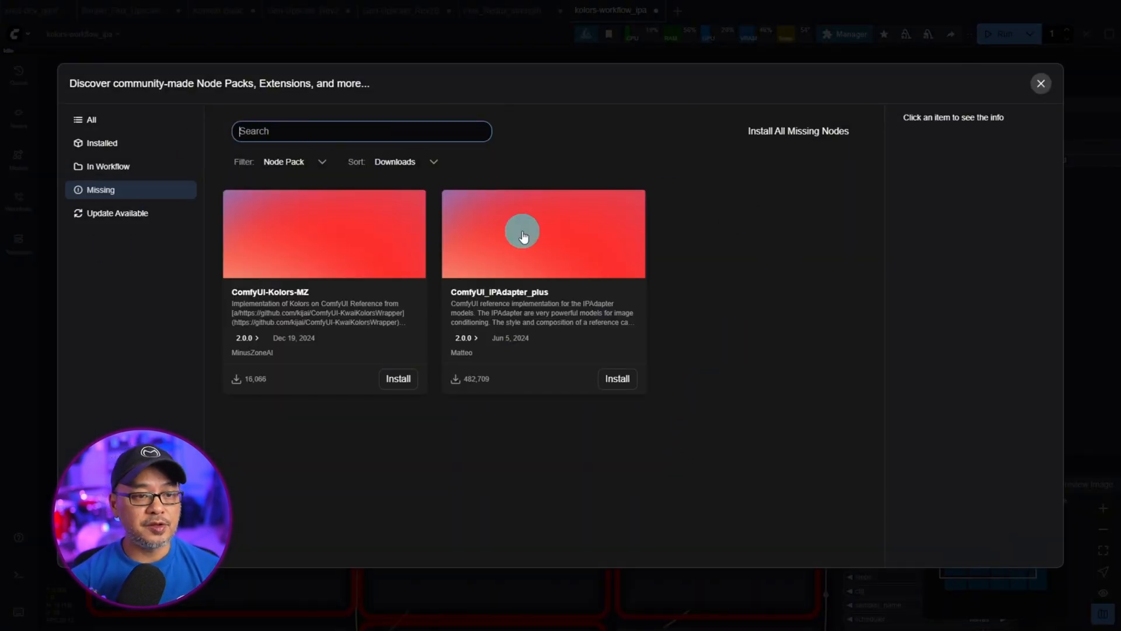
{"action": "left_click", "coordinate": [397, 378]}
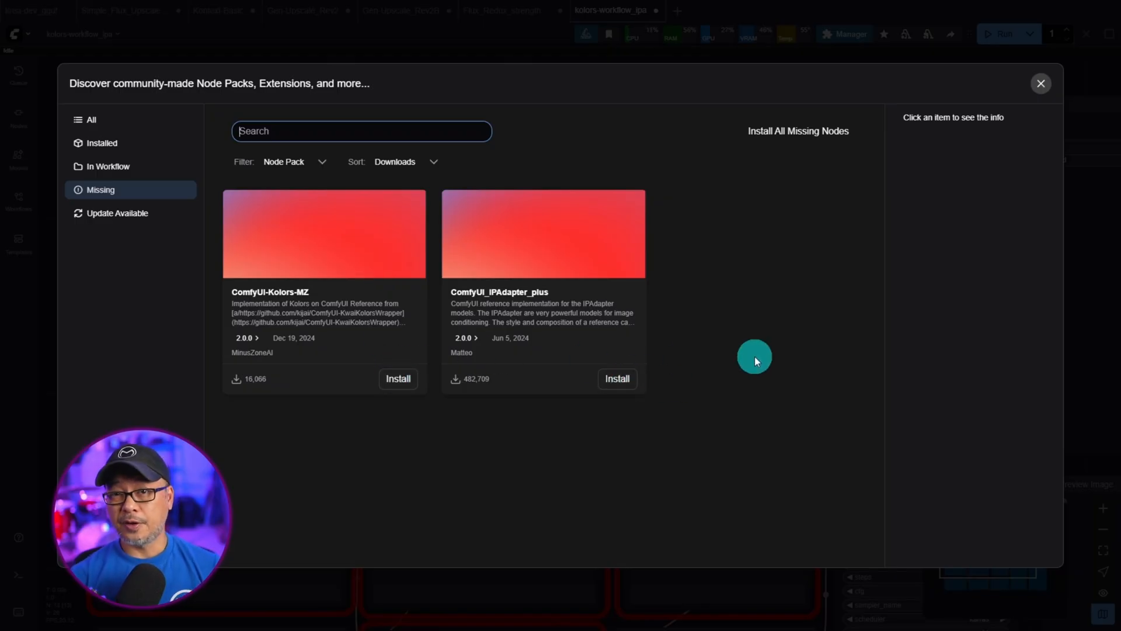
{"action": "left_click", "coordinate": [1041, 83]}
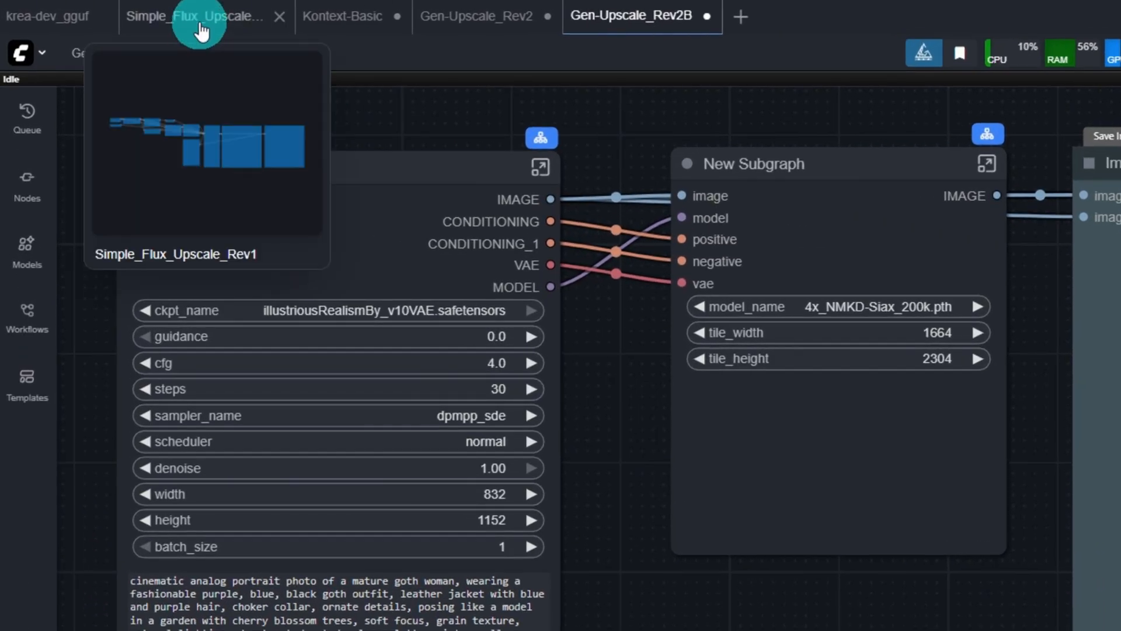
{"action": "mouse_move", "coordinate": [364, 18]}
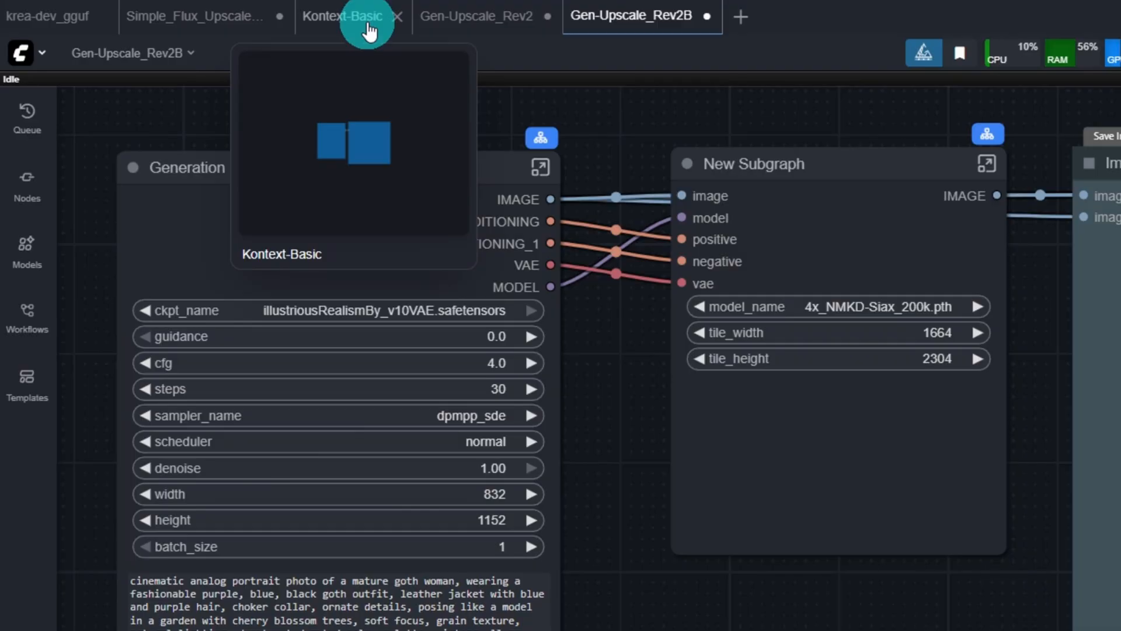
{"action": "mouse_move", "coordinate": [472, 24]}
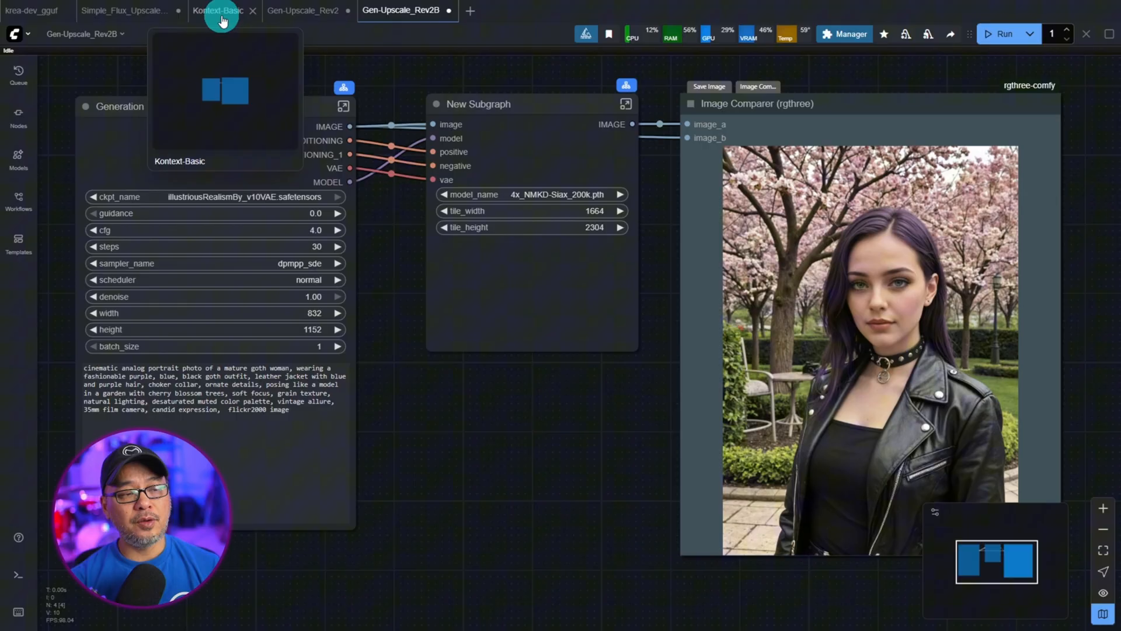
{"action": "mouse_move", "coordinate": [132, 18]}
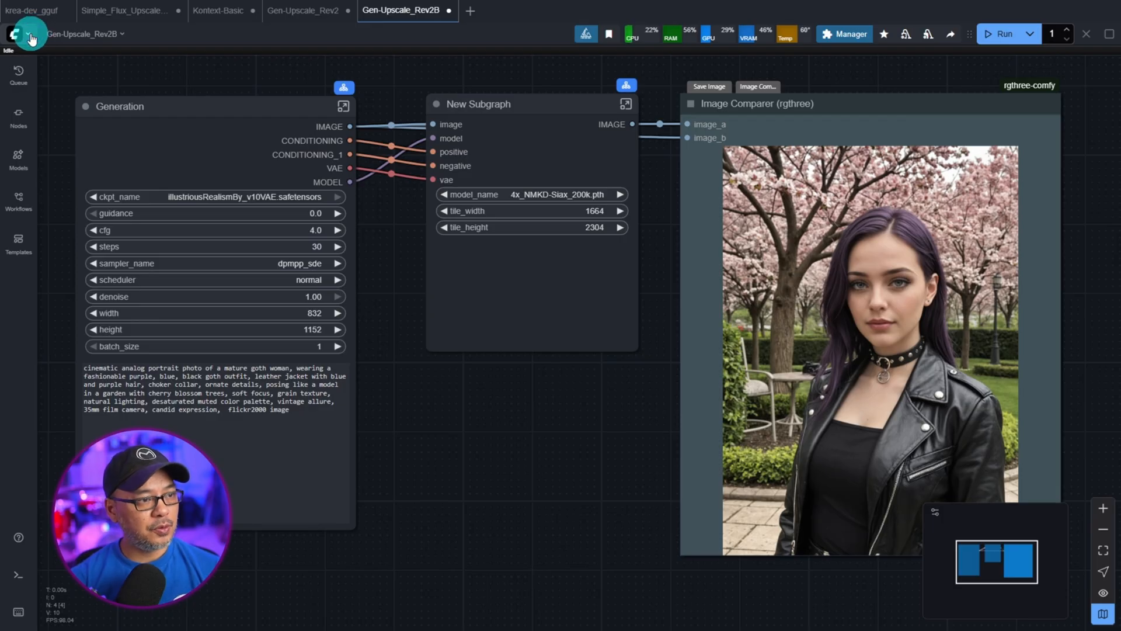
Set Canvas Navigation Mode to Standard (New) in the Lite Graph settings
{"action": "left_click", "coordinate": [13, 32]}
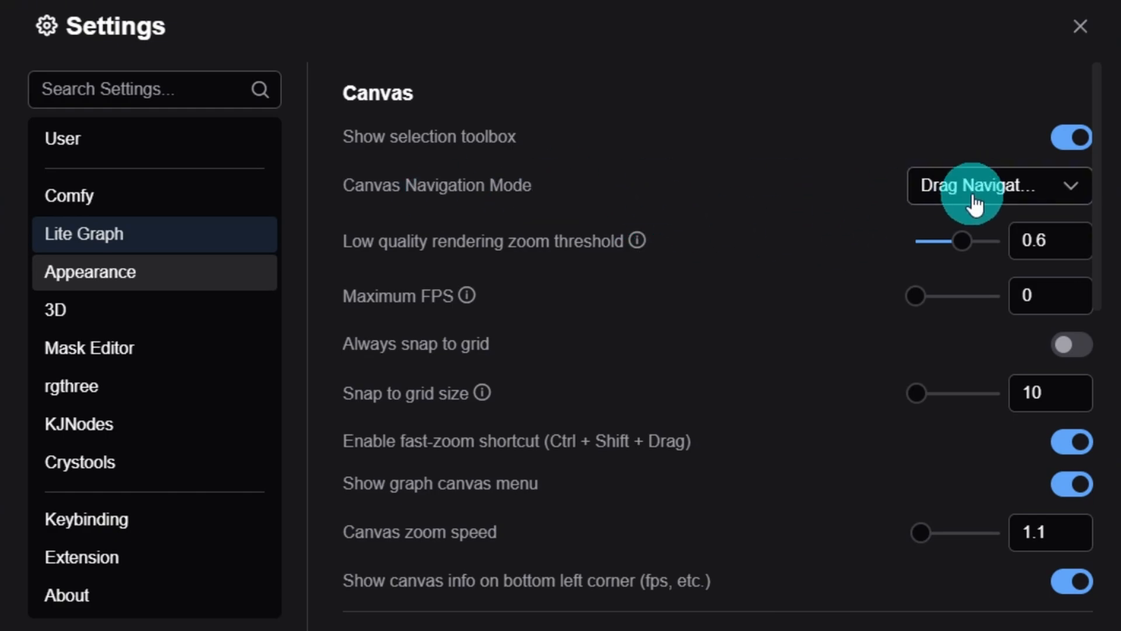
{"action": "left_click", "coordinate": [1001, 185]}
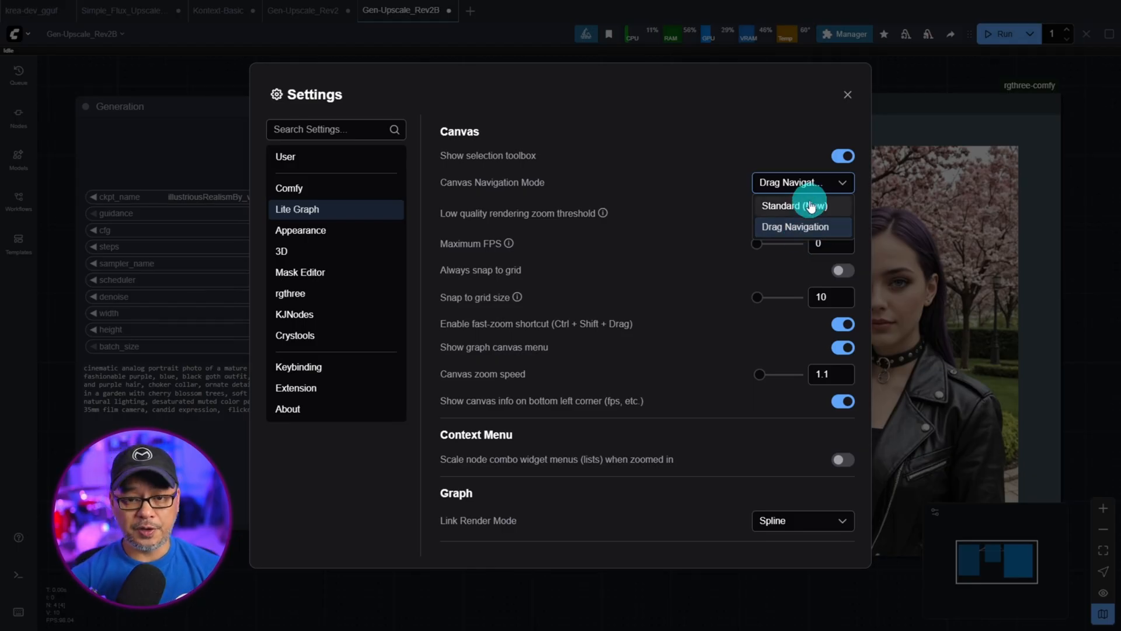
{"action": "left_click", "coordinate": [848, 95]}
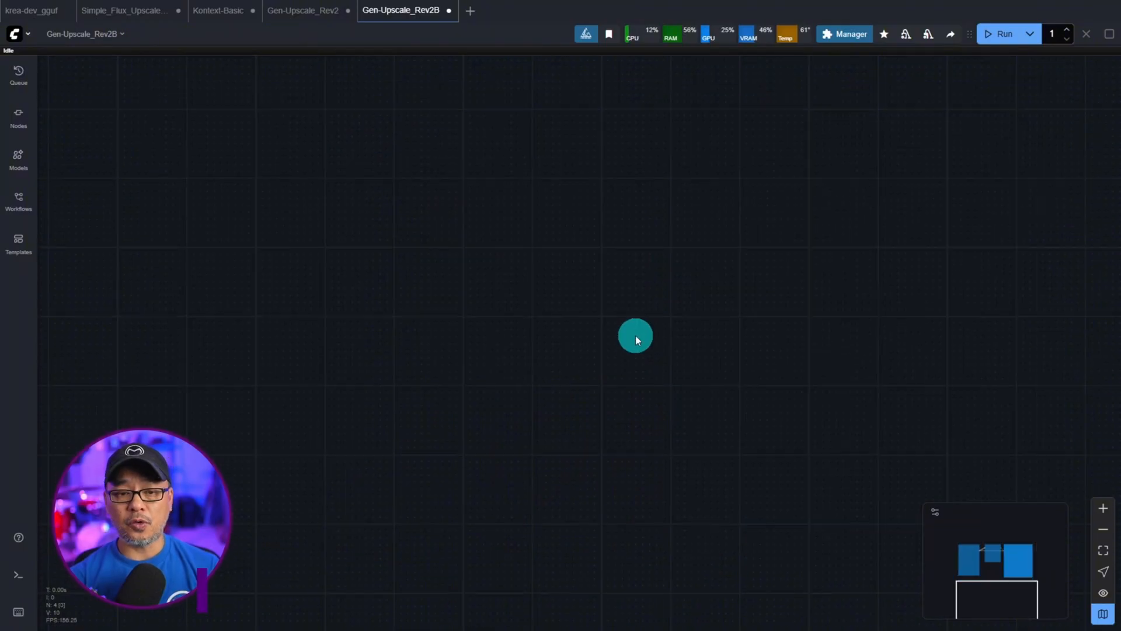
Scroll the Gen-Upscale_Rev2B canvas to confirm scrolling now pans instead of zooming
{"action": "scroll", "scroll_direction": "down", "scroll_amount": 3}
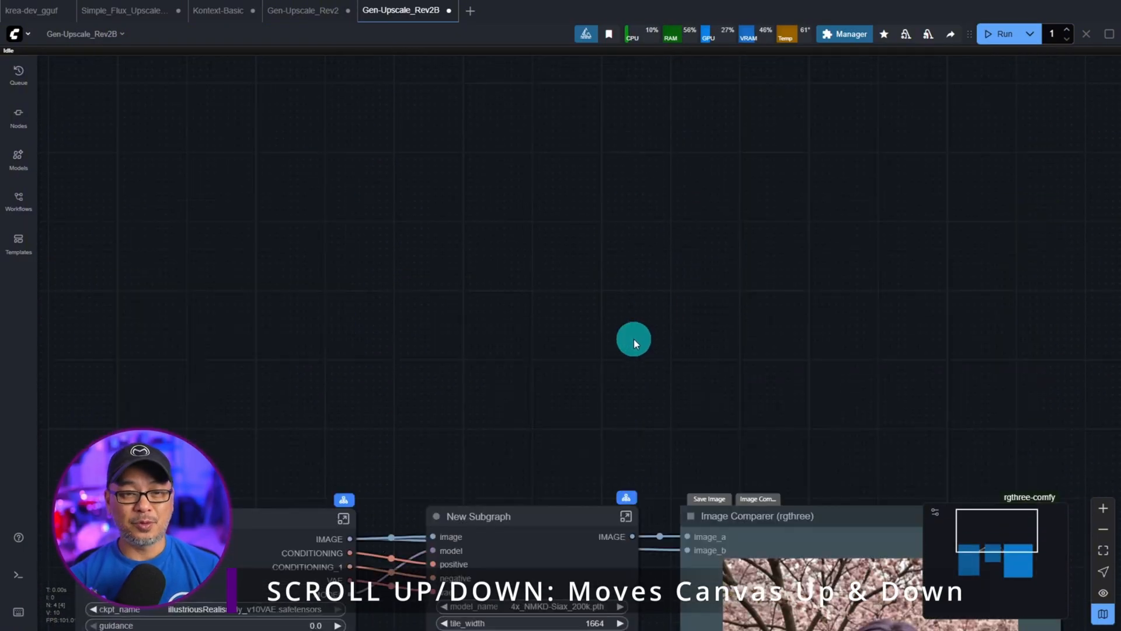
{"action": "scroll", "scroll_direction": "down", "scroll_amount": 3}
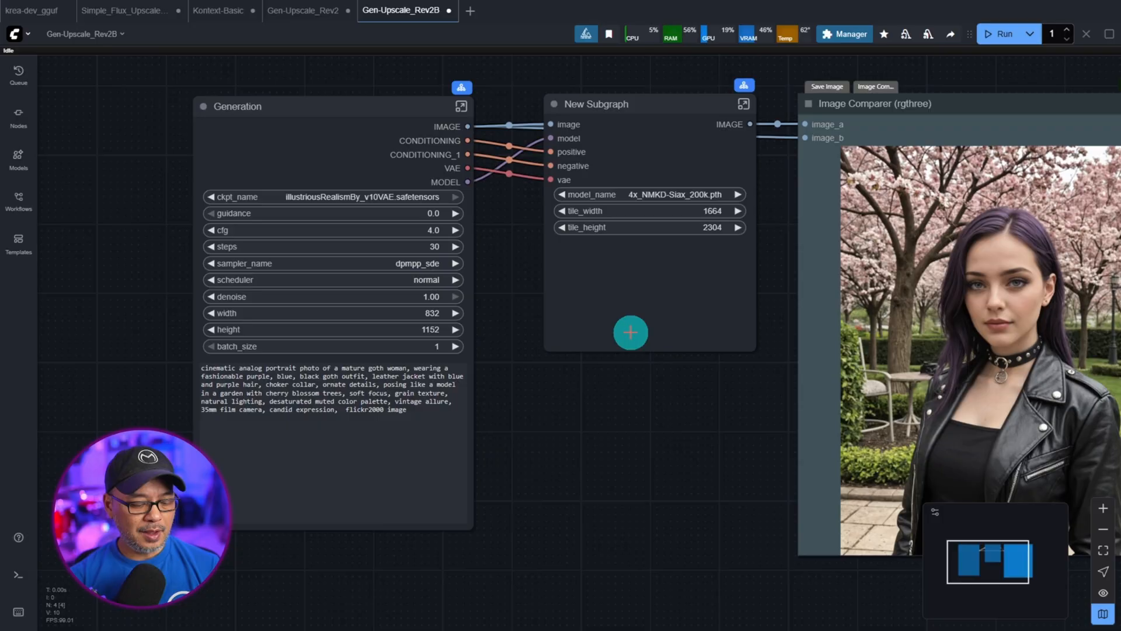
{"action": "scroll", "scroll_direction": "down", "scroll_amount": 3}
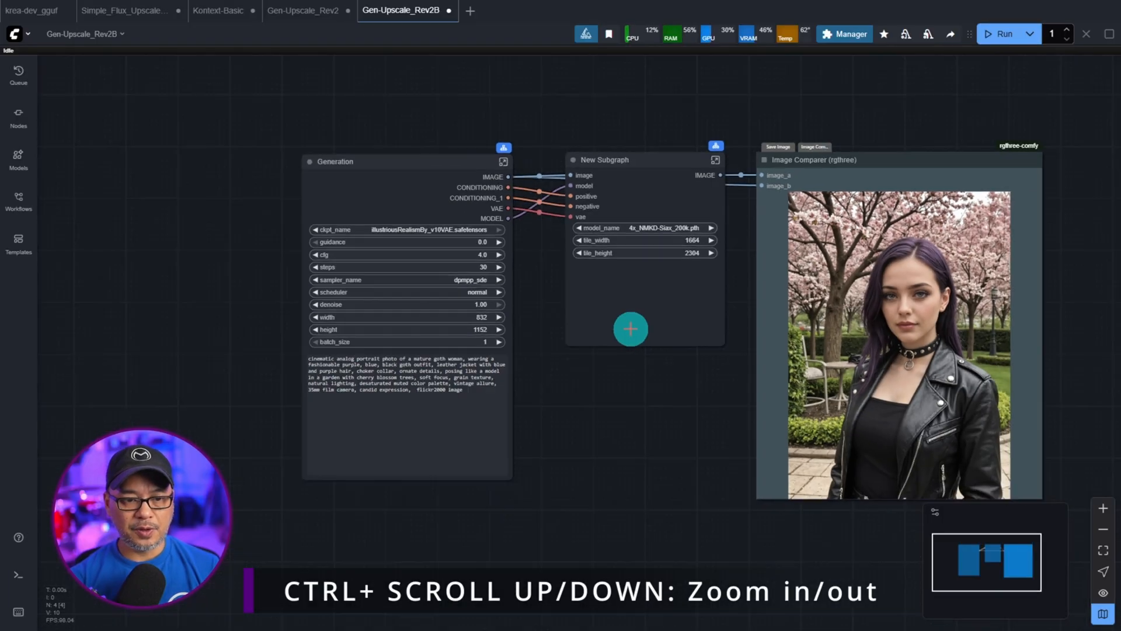
{"action": "scroll", "scroll_direction": "down", "scroll_amount": 3}
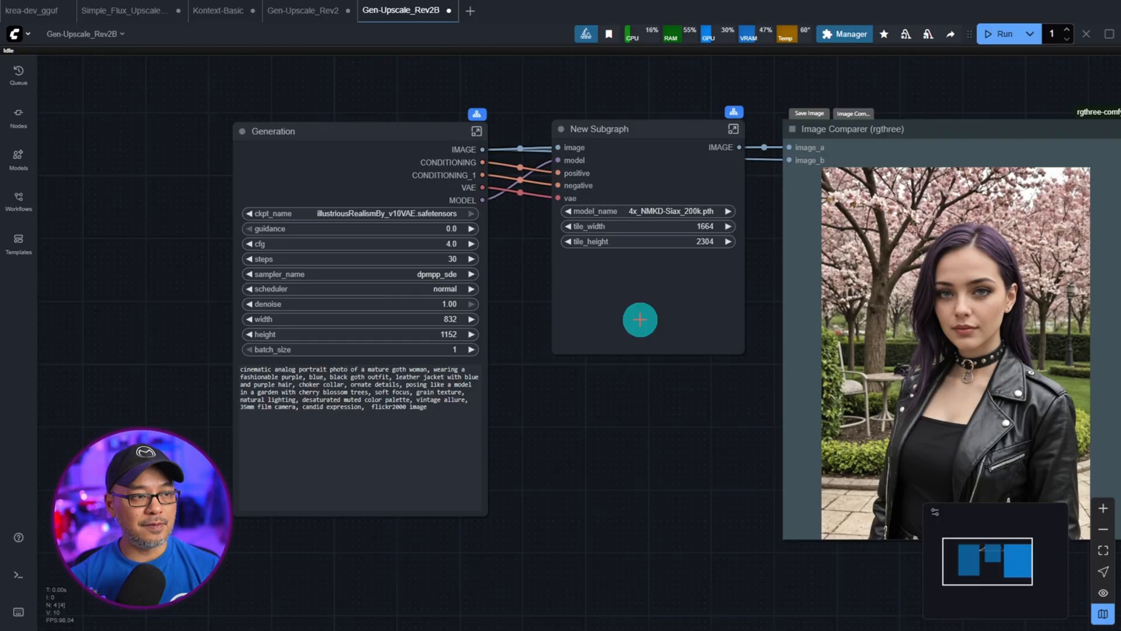
{"action": "left_click", "coordinate": [16, 33]}
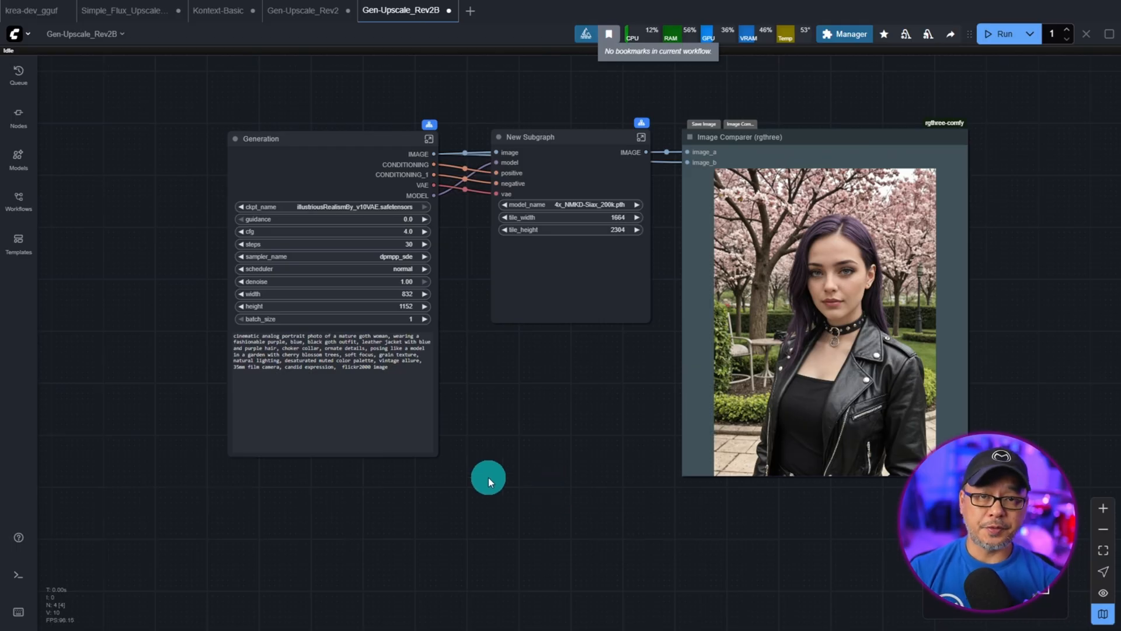
{"action": "left_click", "coordinate": [16, 608]}
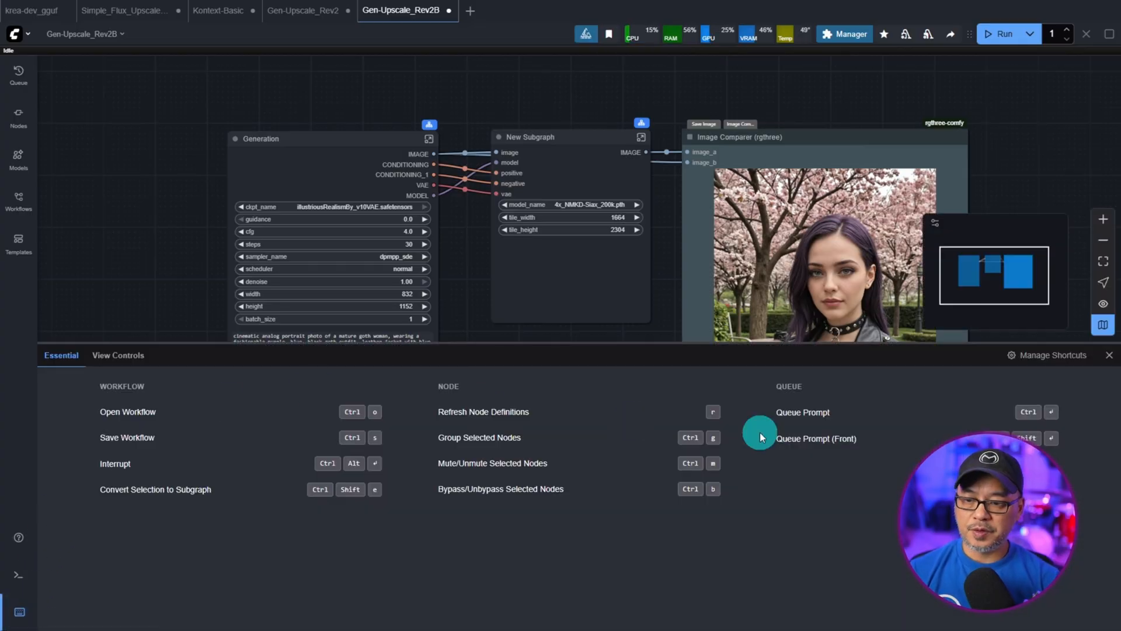
{"action": "mouse_move", "coordinate": [84, 373]}
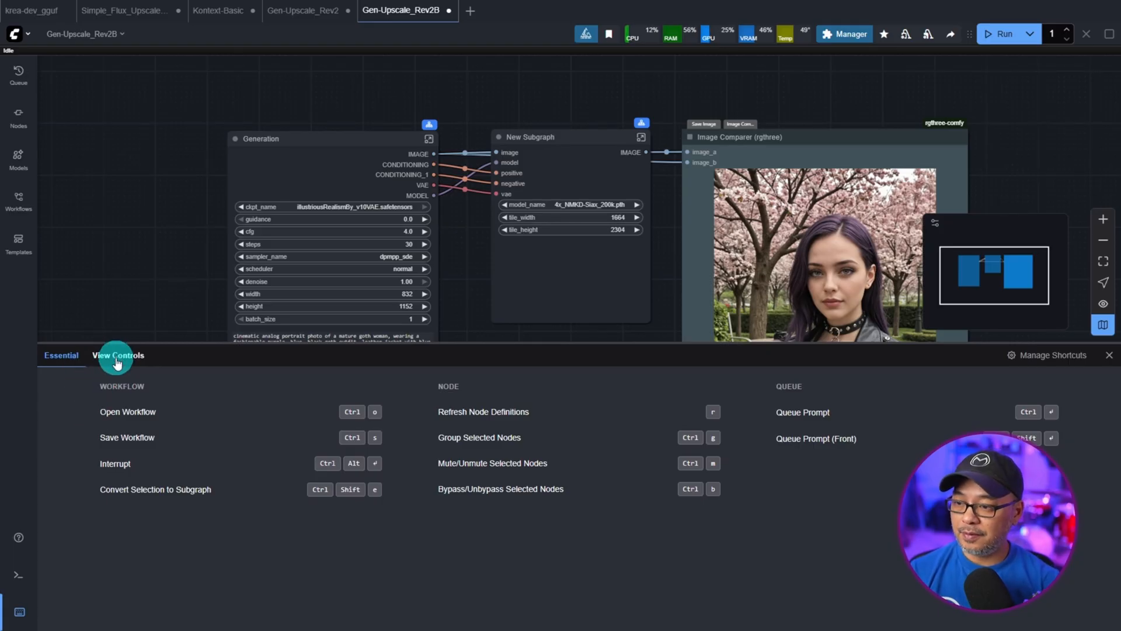
{"action": "left_click", "coordinate": [118, 355]}
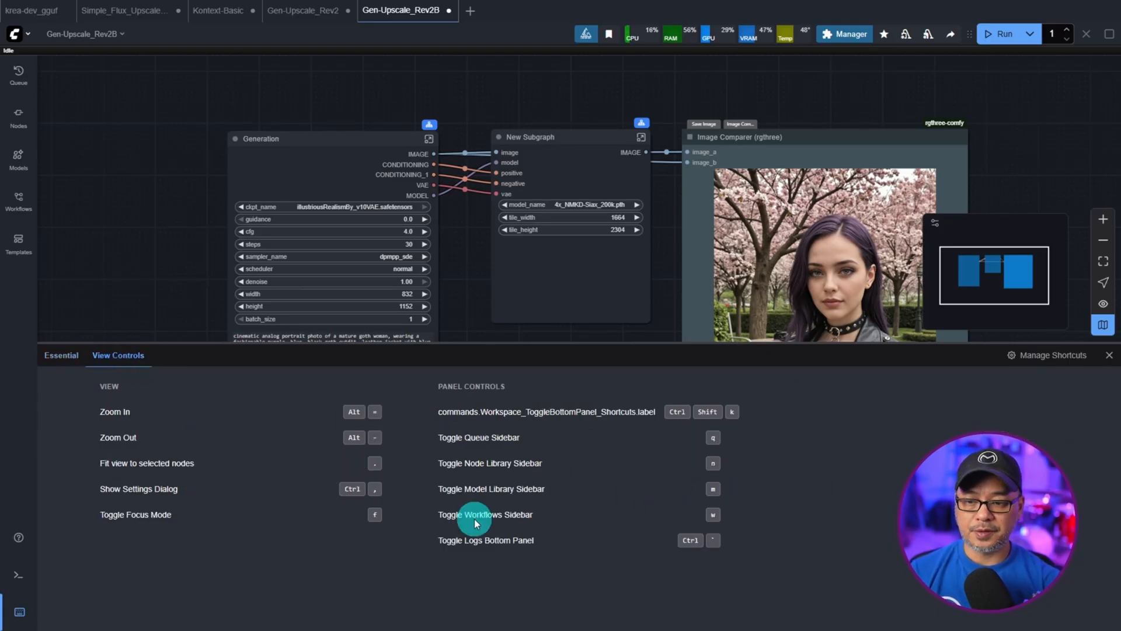
{"action": "mouse_move", "coordinate": [892, 385]}
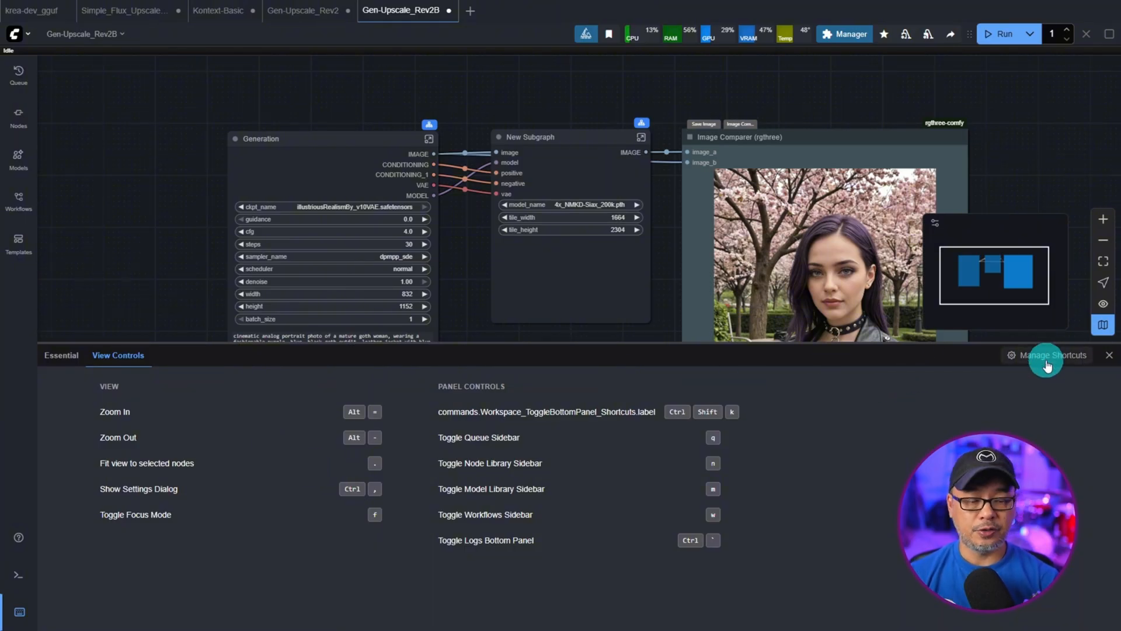
{"action": "left_click", "coordinate": [1048, 355]}
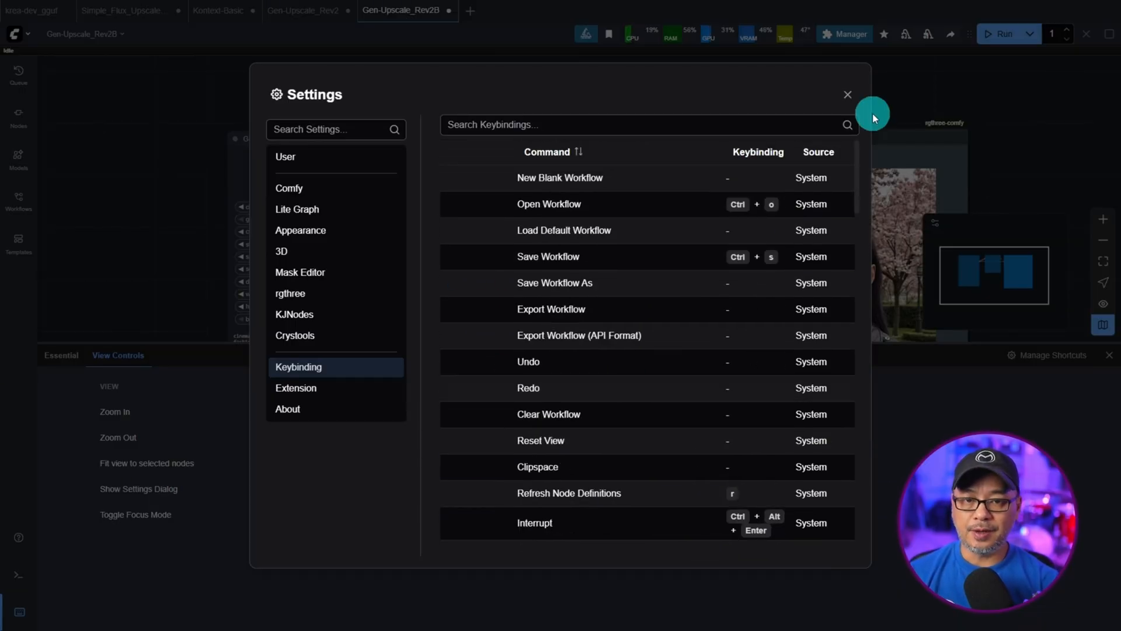
{"action": "left_click", "coordinate": [847, 94]}
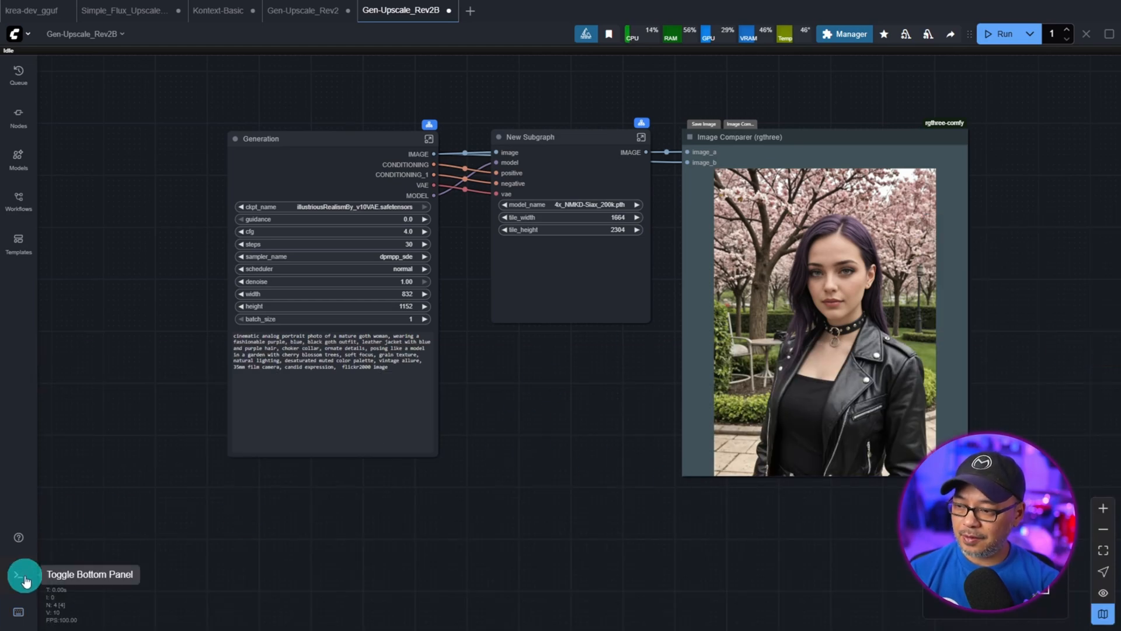
{"action": "left_click", "coordinate": [22, 575]}
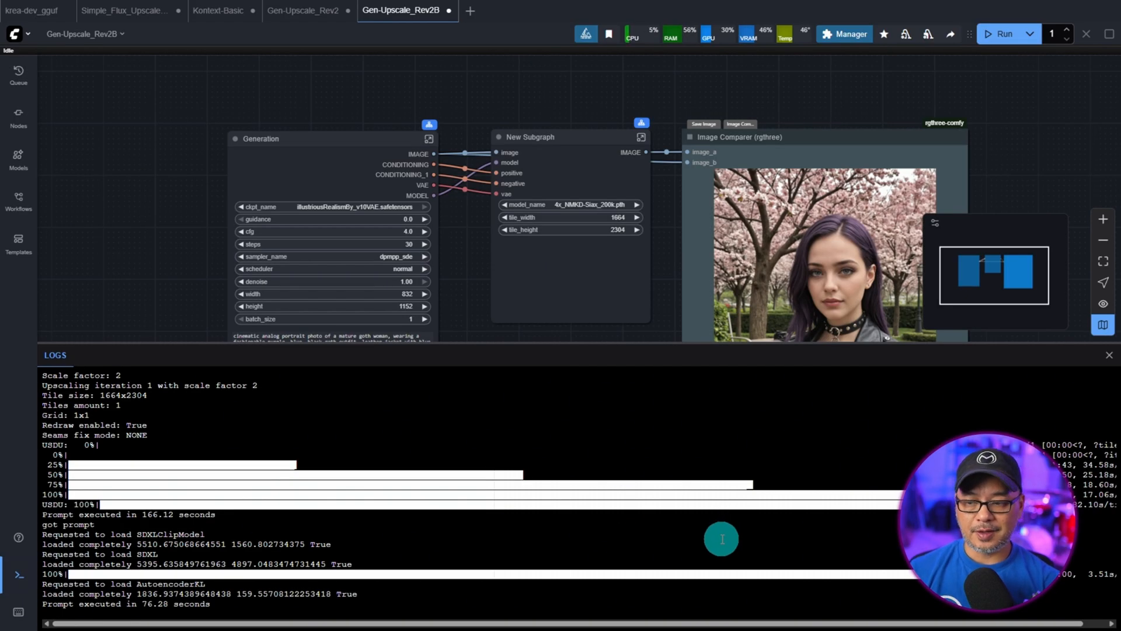
{"action": "mouse_move", "coordinate": [361, 555]}
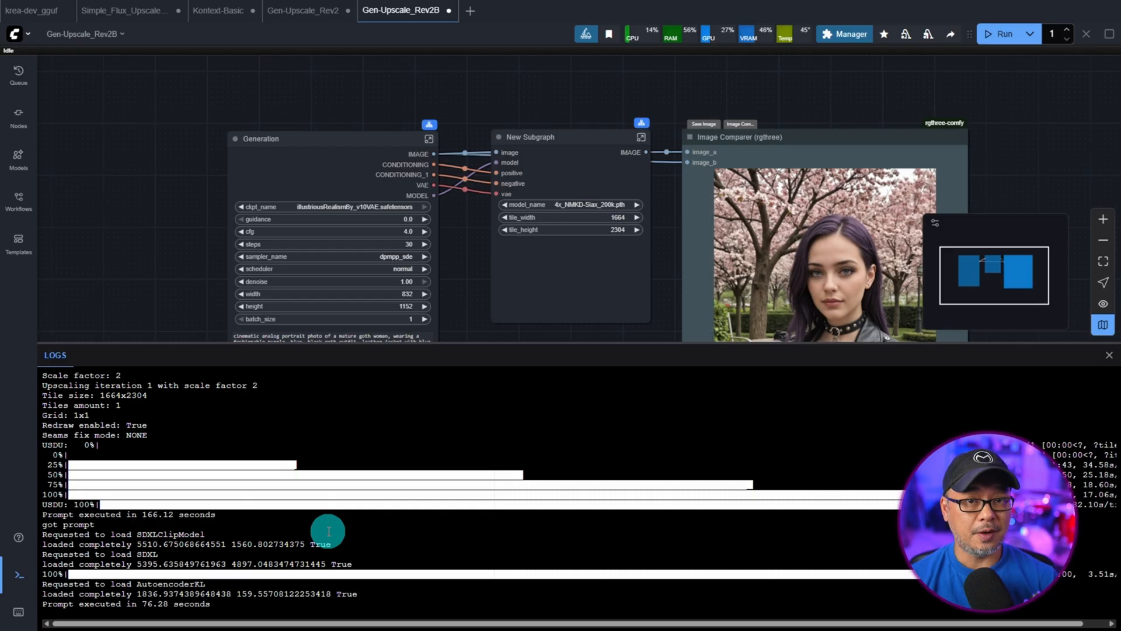
{"action": "mouse_move", "coordinate": [575, 351]}
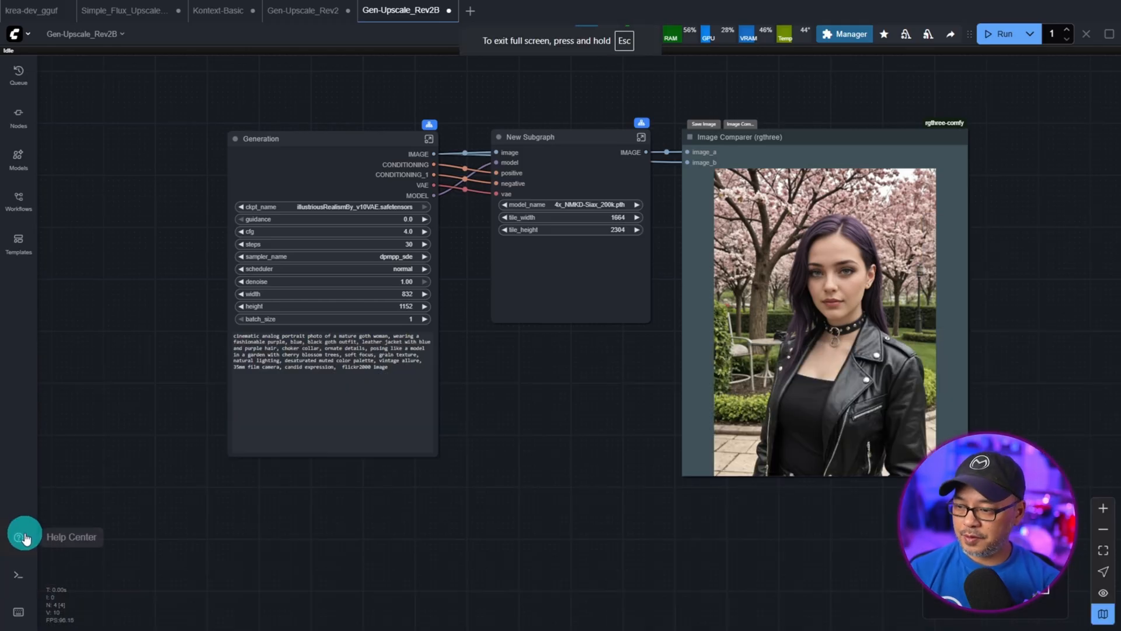
Open the Help Center menu listing Docs, Discord, Github and recent release notes
{"action": "left_click", "coordinate": [20, 537]}
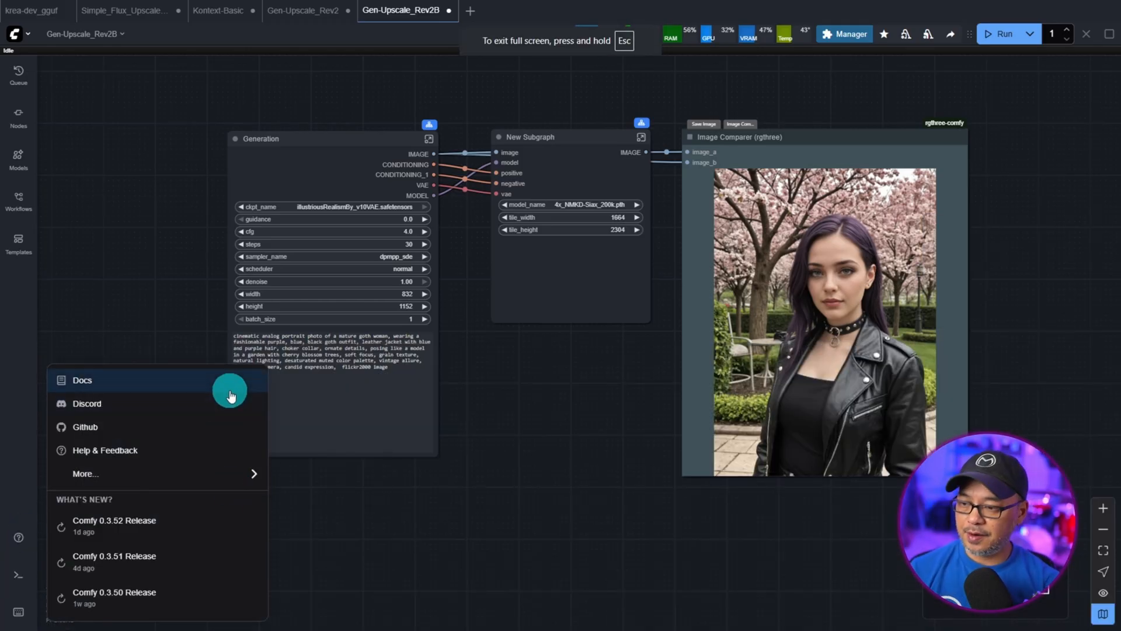
{"action": "mouse_move", "coordinate": [187, 456]}
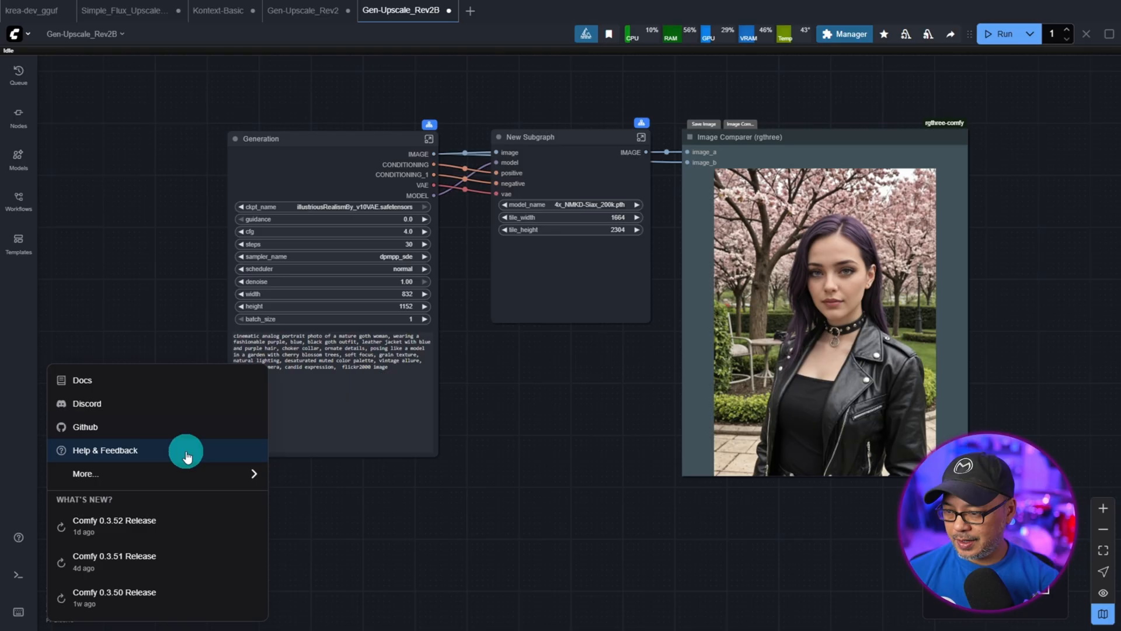
{"action": "mouse_move", "coordinate": [190, 530]}
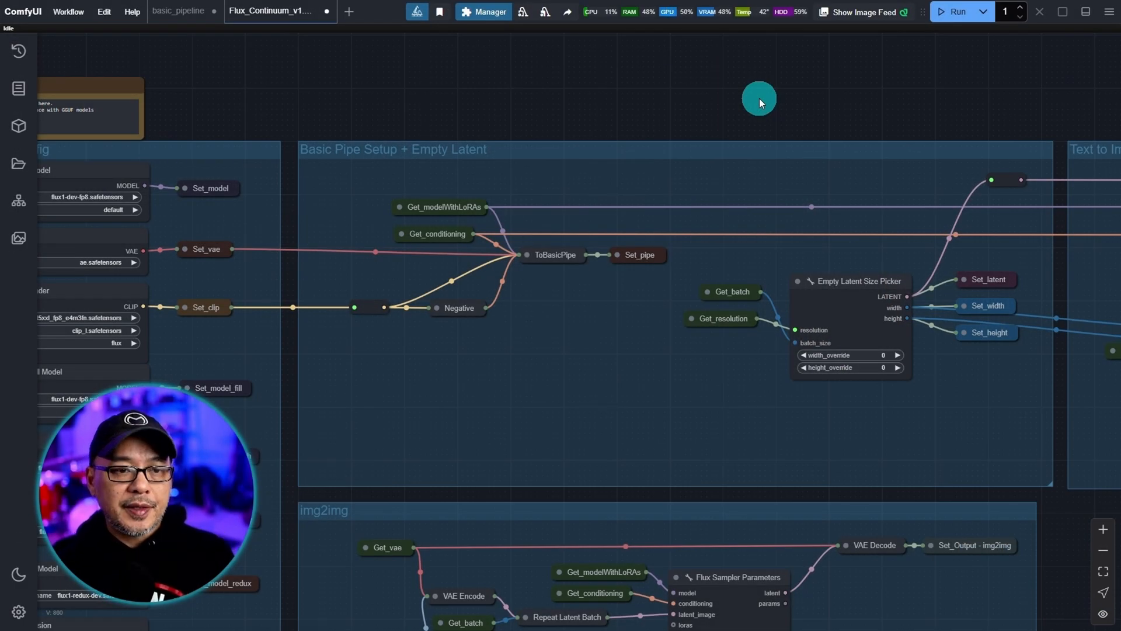
{"action": "mouse_move", "coordinate": [734, 101]}
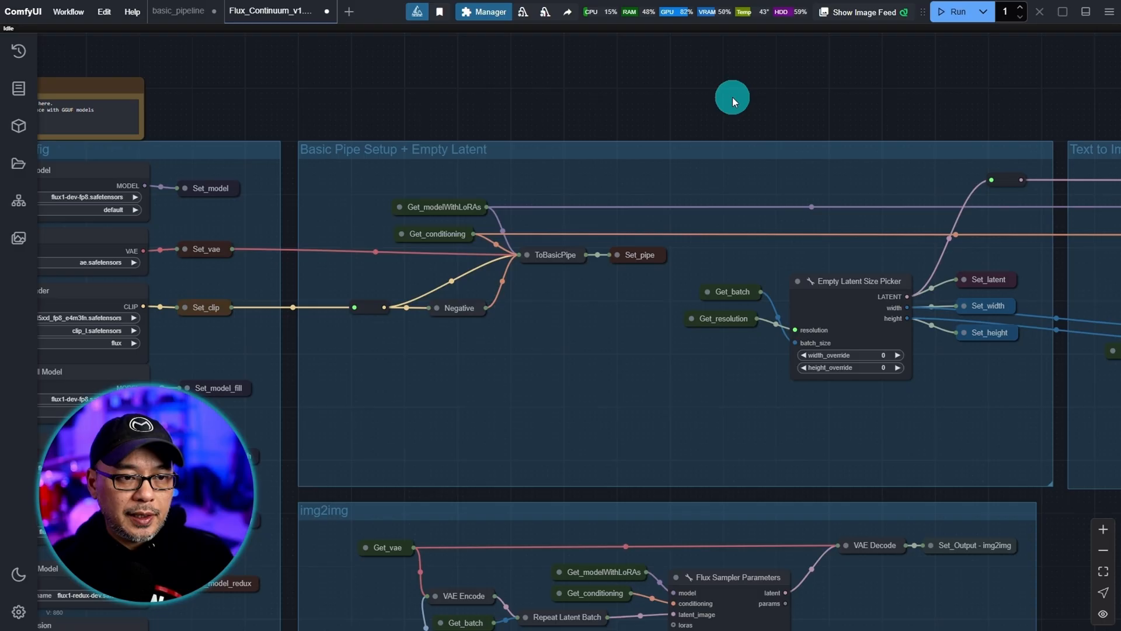